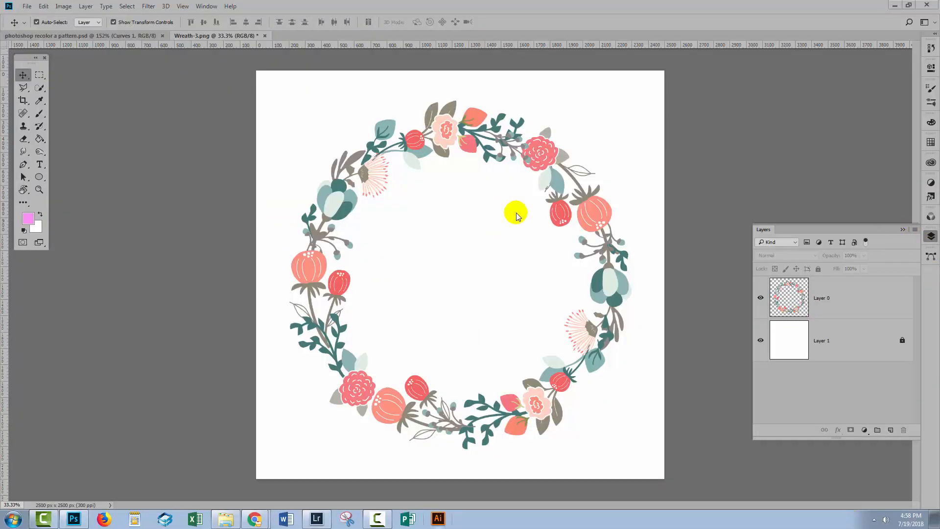
{"action": "mouse_move", "coordinate": [435, 356]}
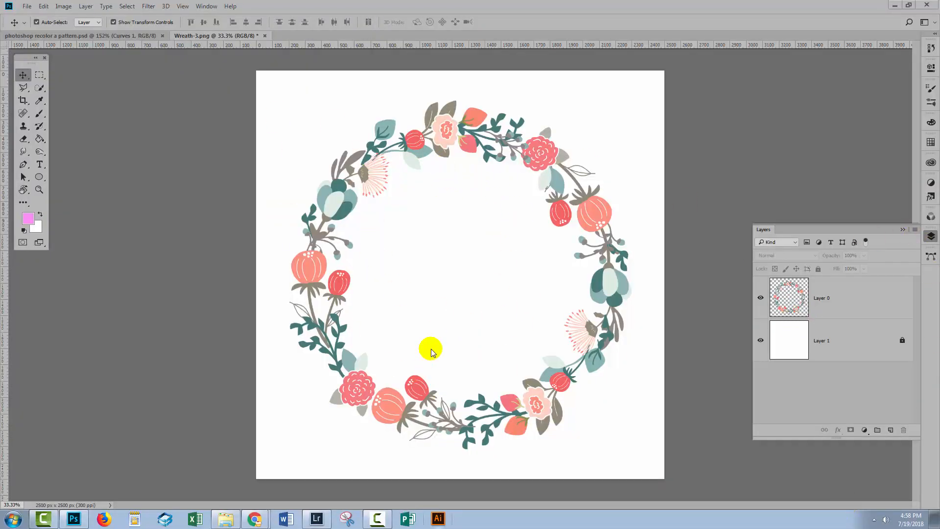
{"action": "mouse_move", "coordinate": [585, 330]}
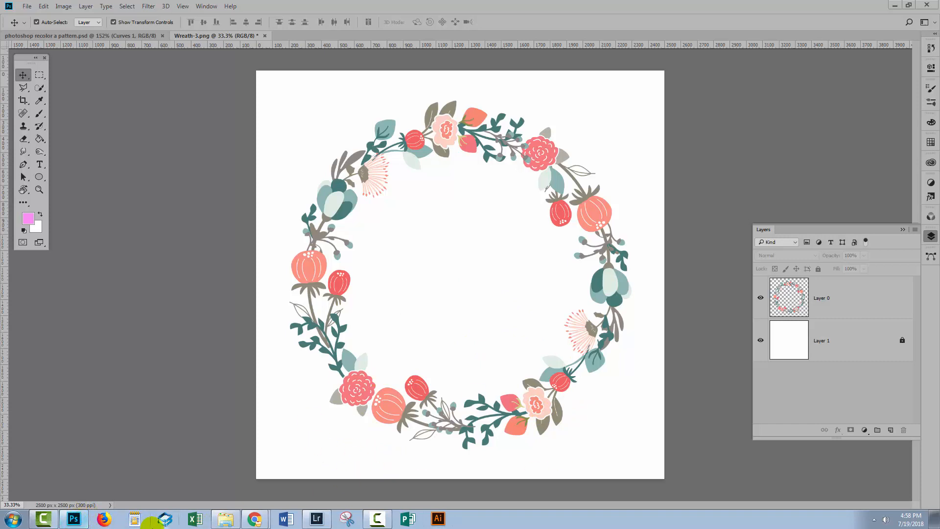
{"action": "mouse_move", "coordinate": [254, 519]}
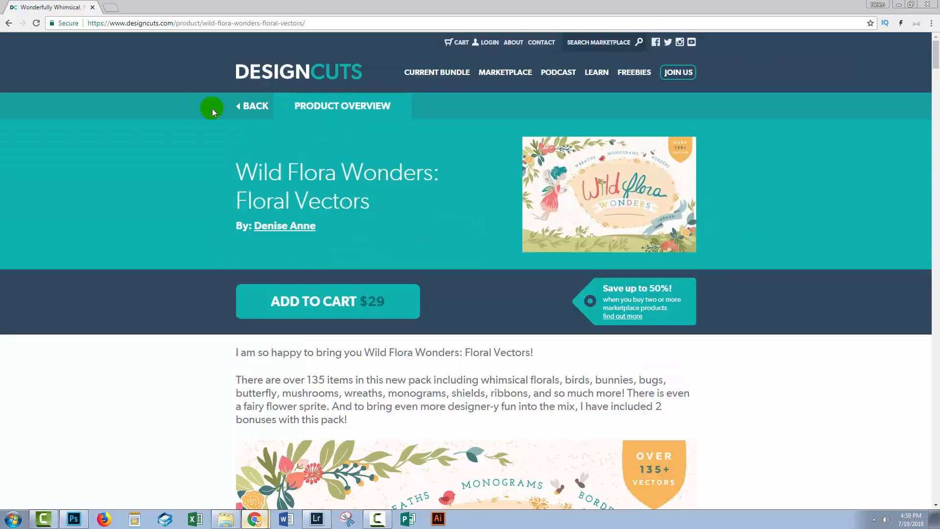
{"action": "mouse_move", "coordinate": [935, 56]}
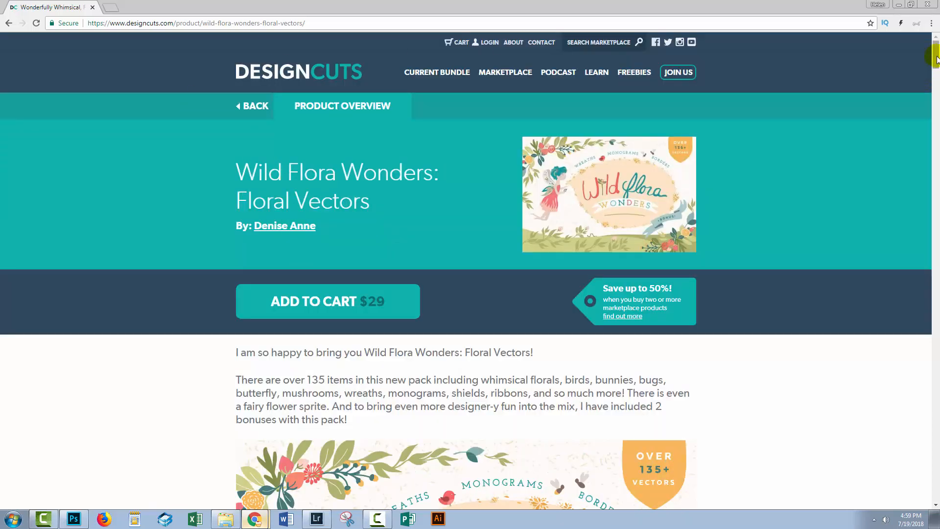
- Scroll the Design Cuts product page down to its description and preview image
{"action": "scroll", "scroll_direction": "down", "scroll_amount": 3}
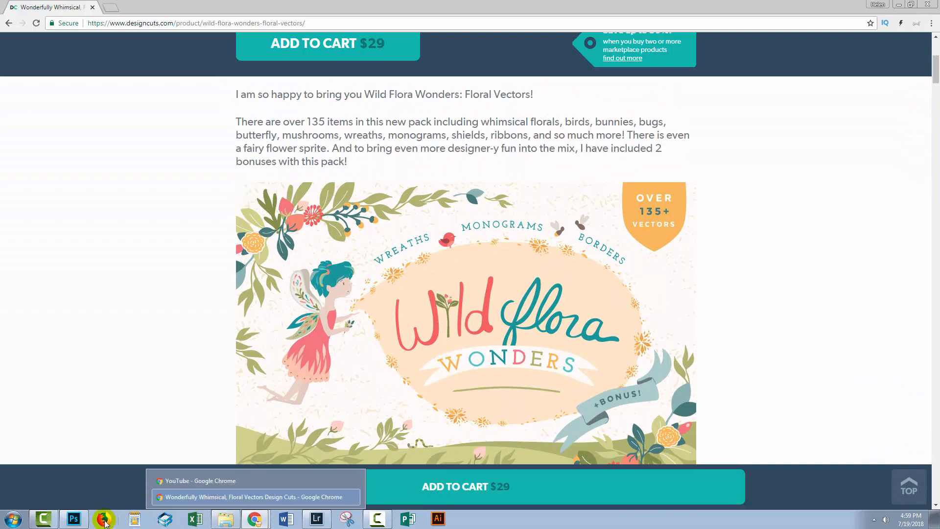
- Return to the wreath document and make Layer 0 the active layer
{"action": "left_click", "coordinate": [75, 519]}
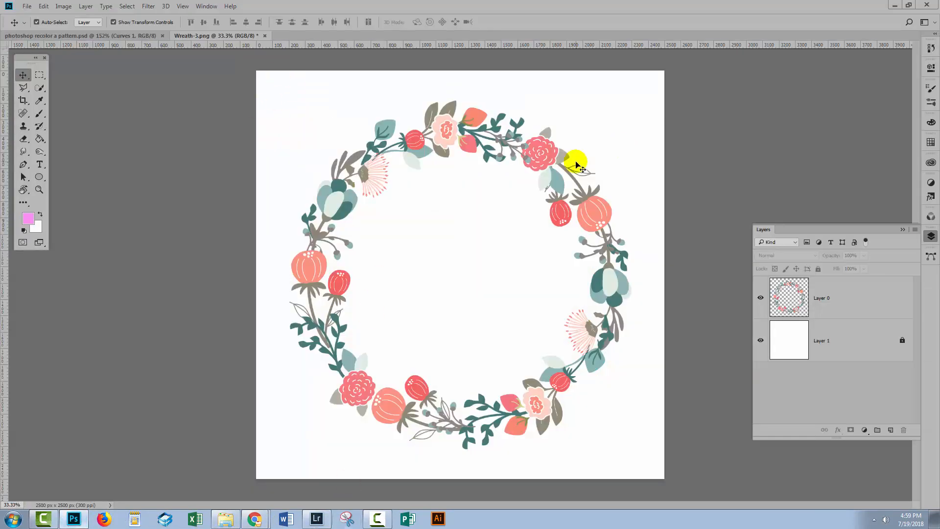
{"action": "mouse_move", "coordinate": [477, 319]}
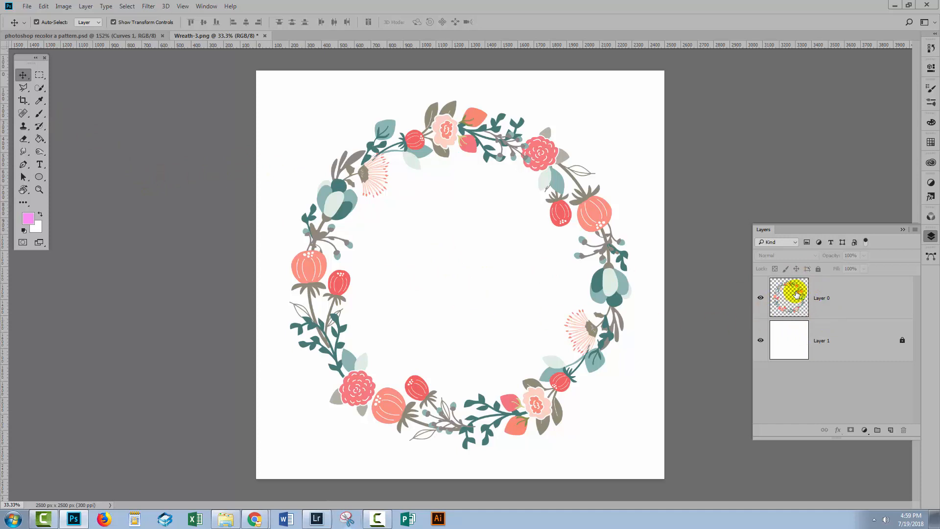
{"action": "left_click", "coordinate": [789, 298]}
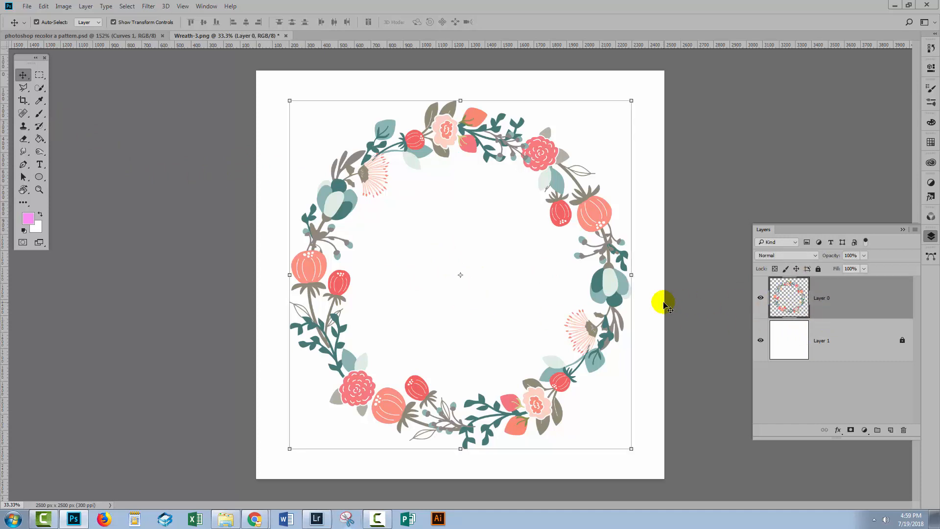
{"action": "mouse_move", "coordinate": [604, 93]}
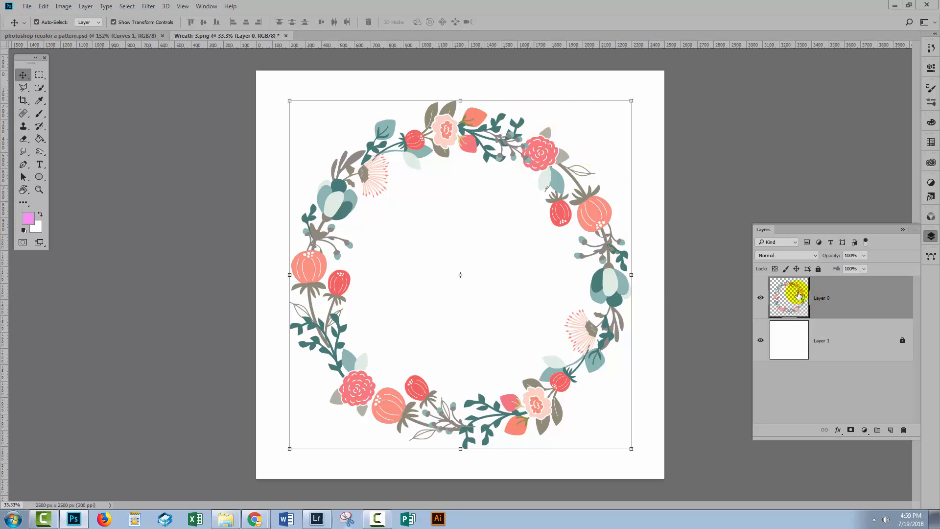
{"action": "mouse_move", "coordinate": [801, 286]}
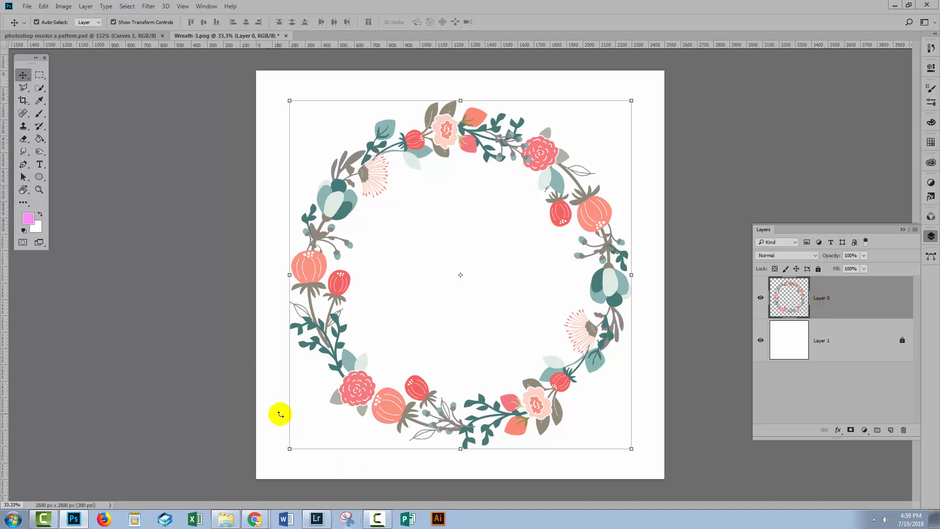
{"action": "mouse_move", "coordinate": [453, 274]}
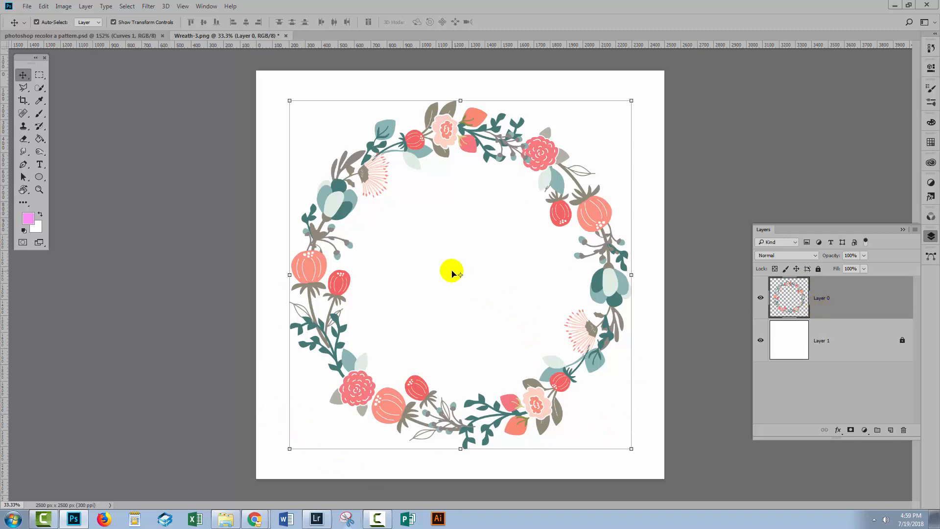
{"action": "mouse_move", "coordinate": [415, 158]}
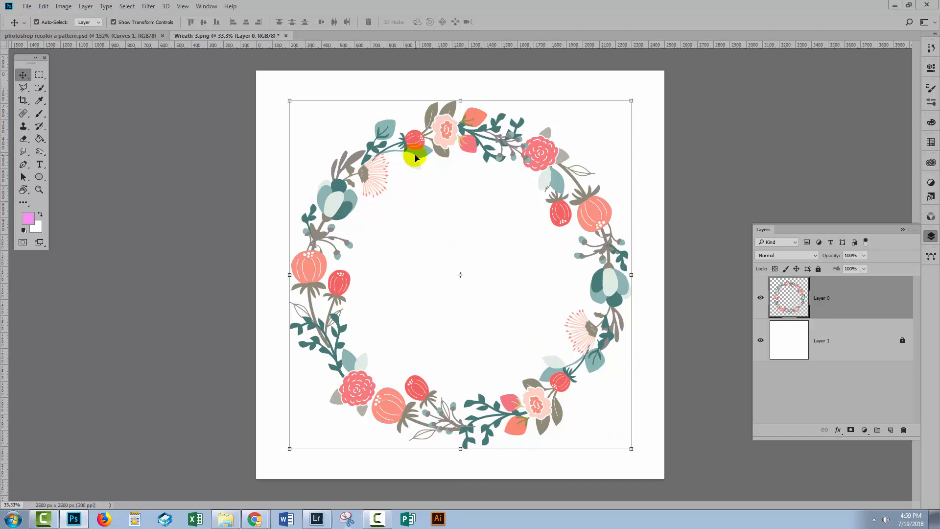
{"action": "left_click", "coordinate": [146, 6]}
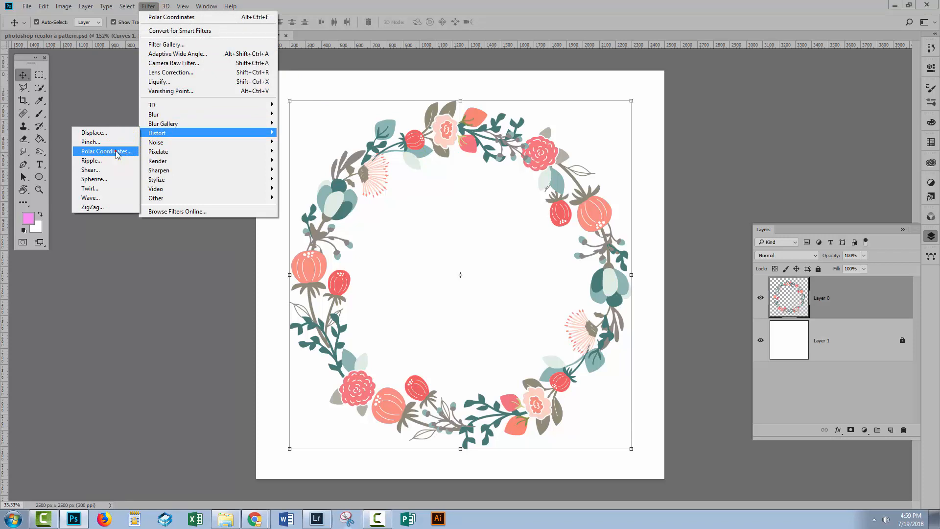
- Apply Polar Coordinates (Rectangular to Polar), warping the wreath into a lopsided heart shape
{"action": "left_click", "coordinate": [106, 151]}
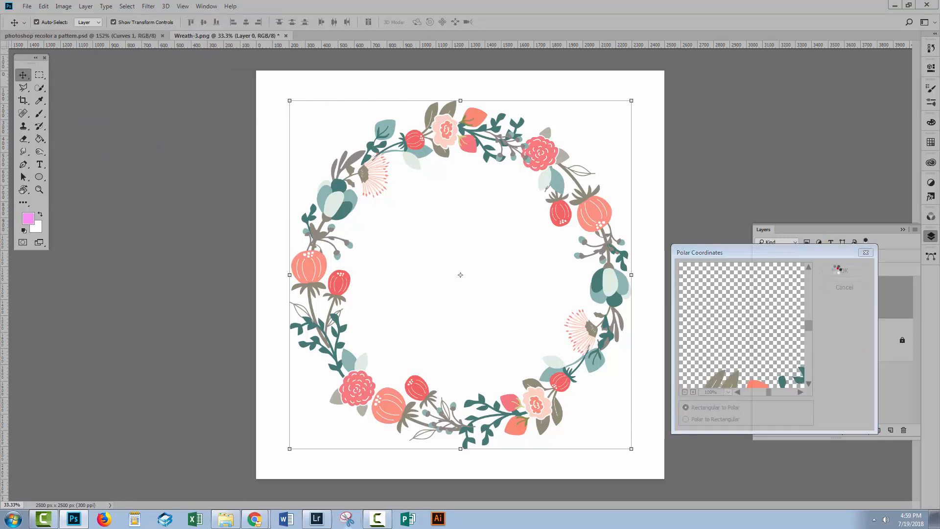
{"action": "left_click", "coordinate": [840, 270]}
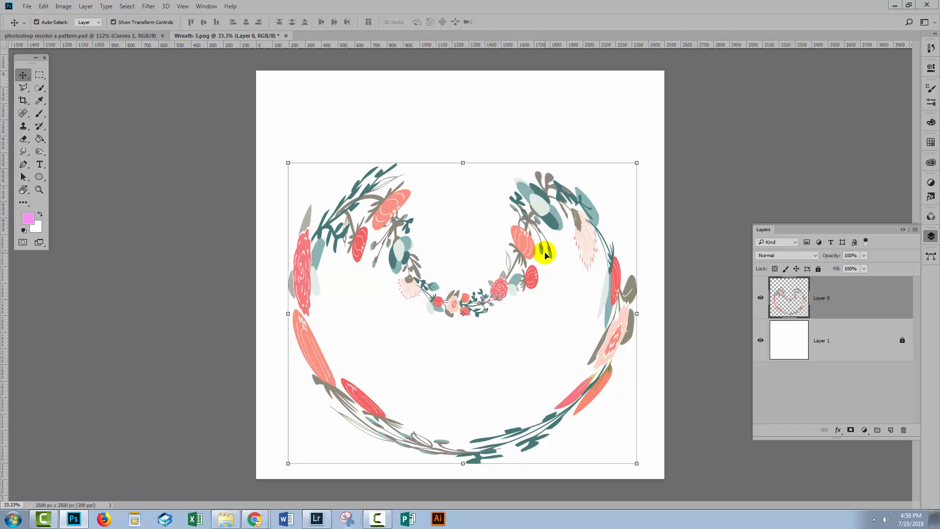
{"action": "mouse_move", "coordinate": [368, 247]}
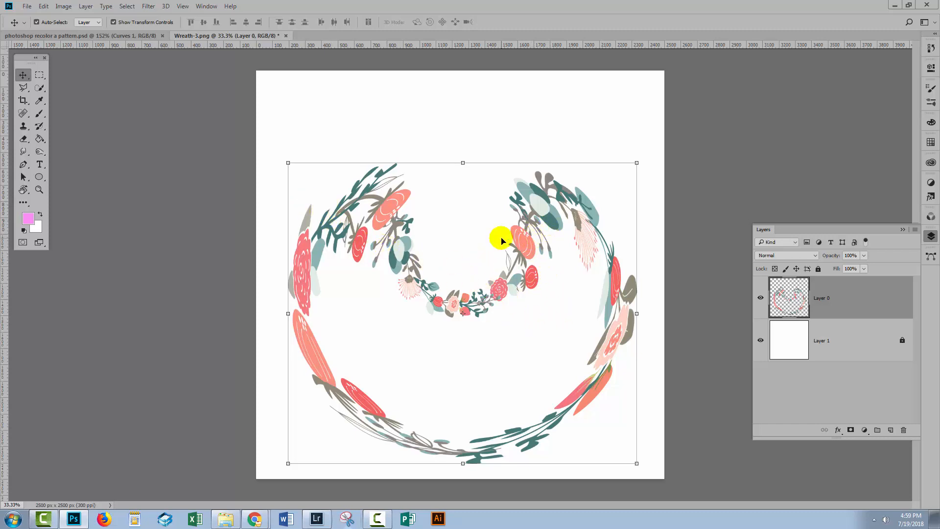
{"action": "mouse_move", "coordinate": [365, 204]}
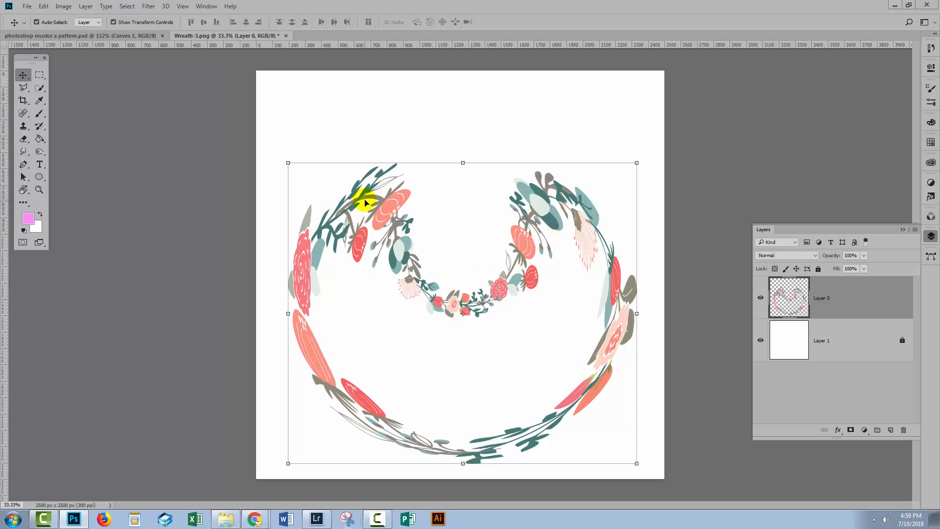
{"action": "mouse_move", "coordinate": [425, 217]}
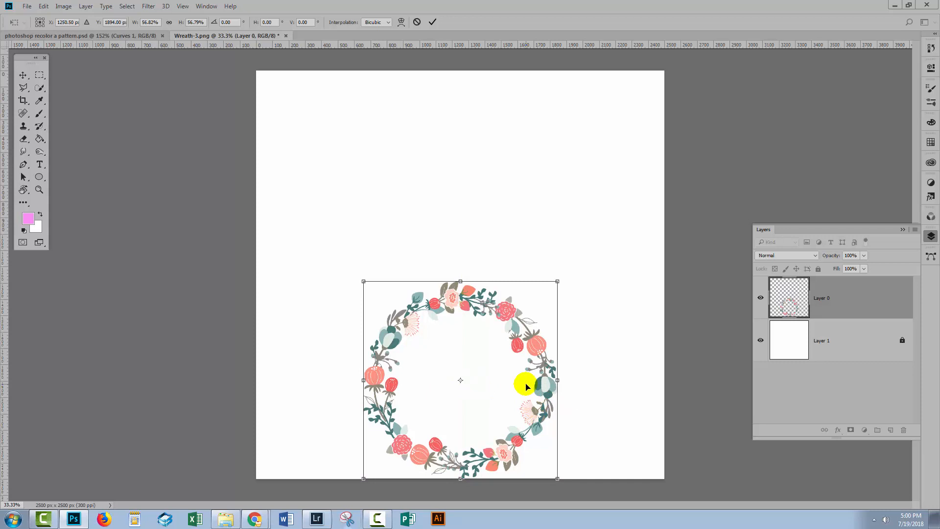
- Commit the ~57% scaled, lowered wreath and reapply Polar Coordinates, bending it into two arcs
{"action": "left_click", "coordinate": [435, 22]}
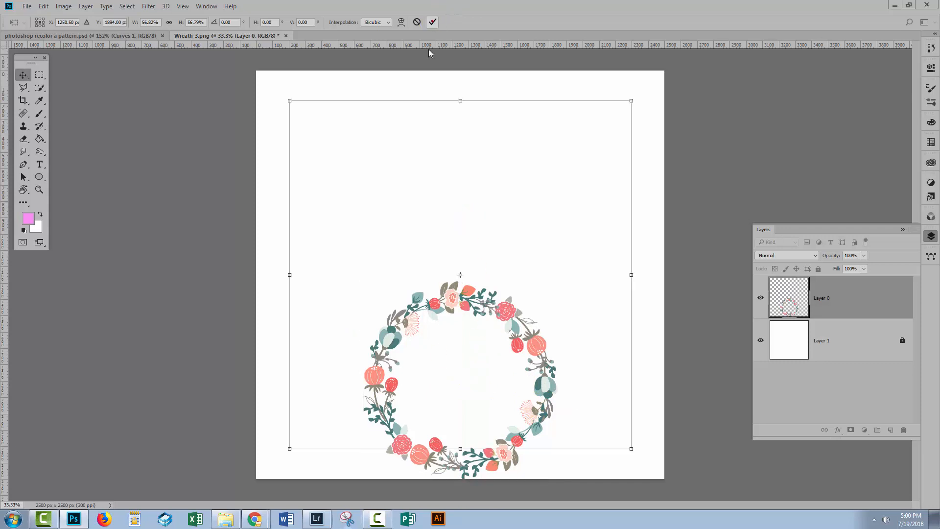
{"action": "left_click", "coordinate": [147, 6]}
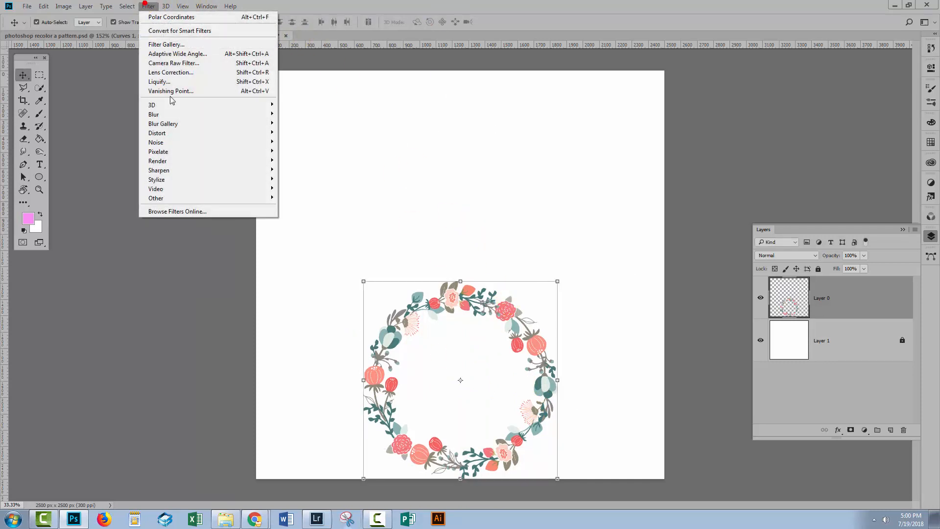
{"action": "left_click", "coordinate": [171, 17]}
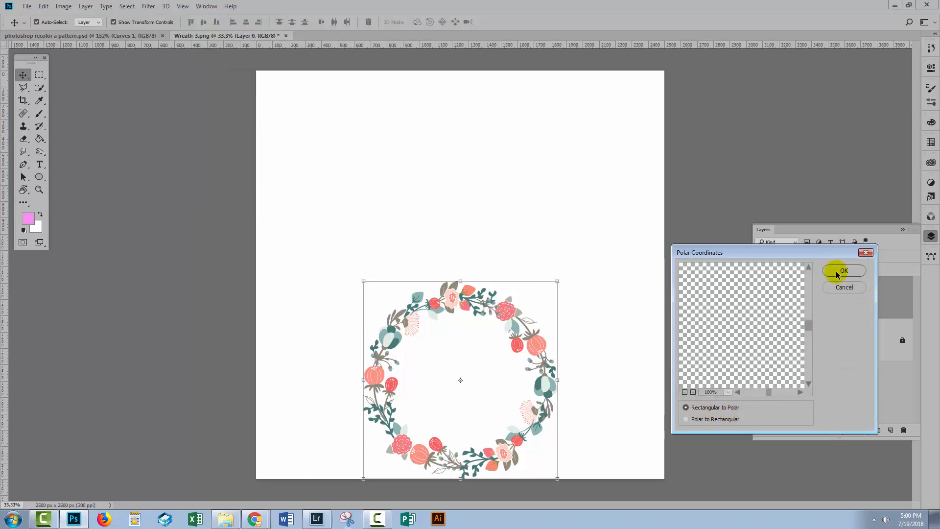
{"action": "left_click", "coordinate": [844, 270]}
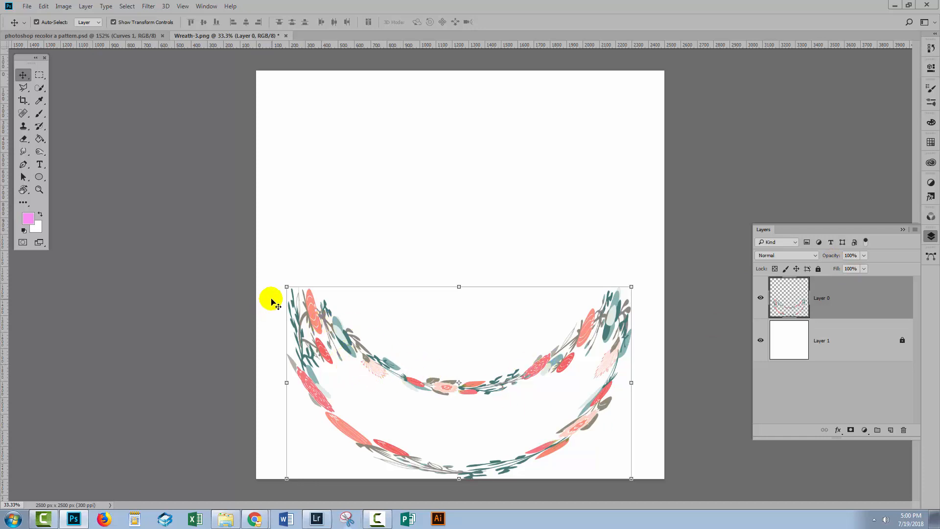
{"action": "mouse_move", "coordinate": [559, 343]}
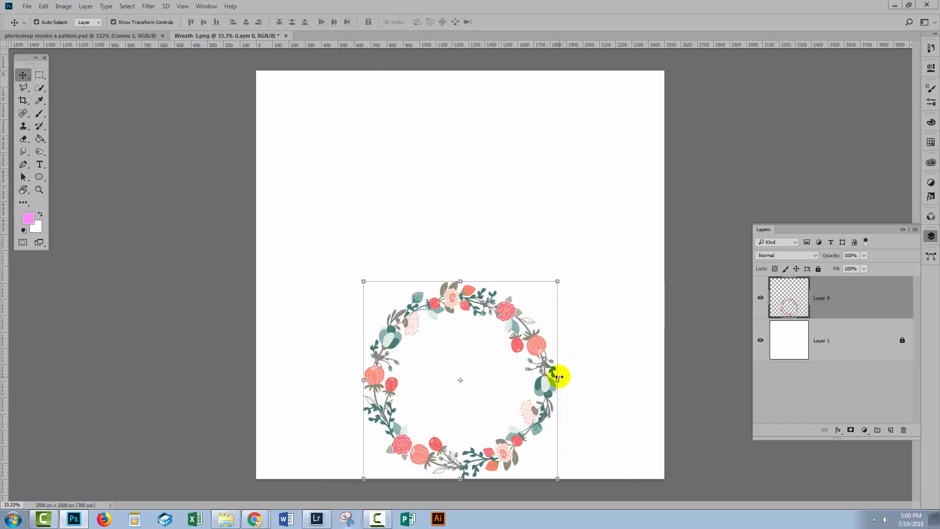
{"action": "mouse_move", "coordinate": [554, 382]}
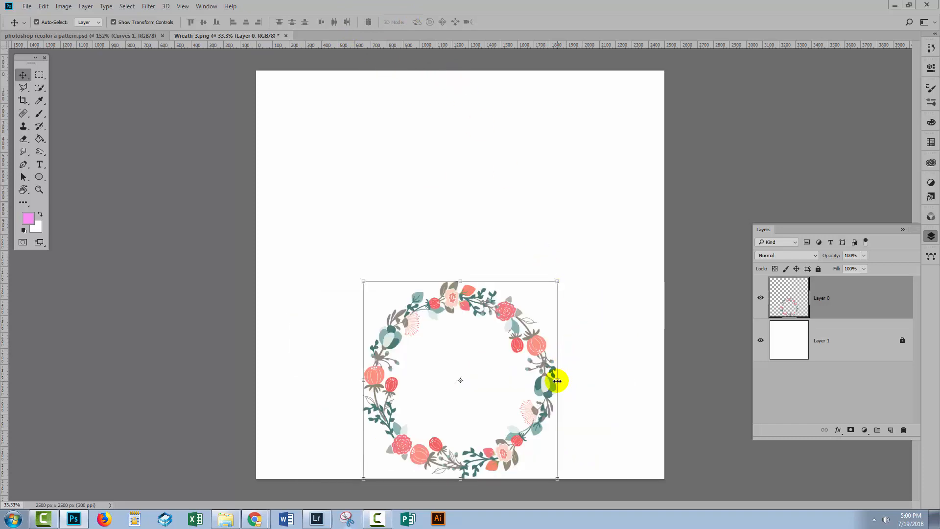
- Narrow the wreath into a squeezed oval, commit it, and apply Polar Coordinates to it
{"action": "left_click_drag", "start_coordinate": [557, 380], "coordinate": [555, 380]}
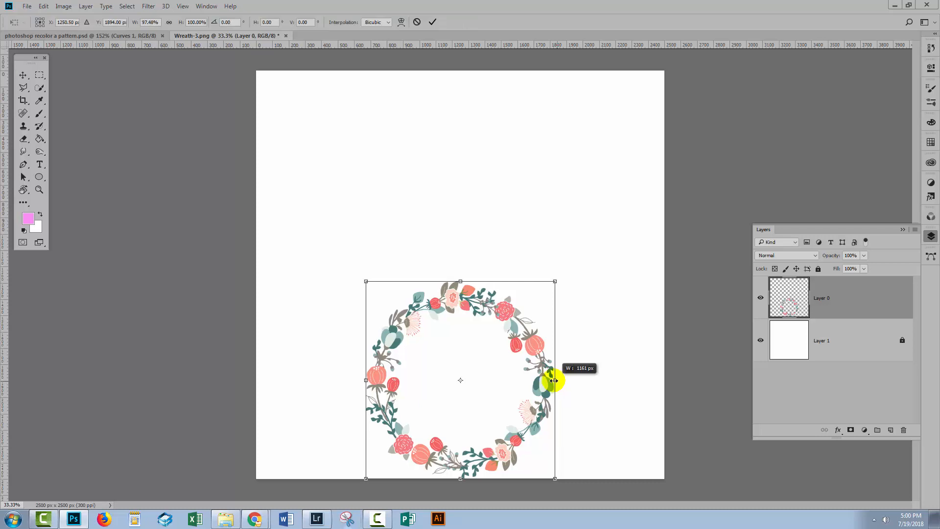
{"action": "left_click_drag", "start_coordinate": [554, 380], "coordinate": [517, 378]}
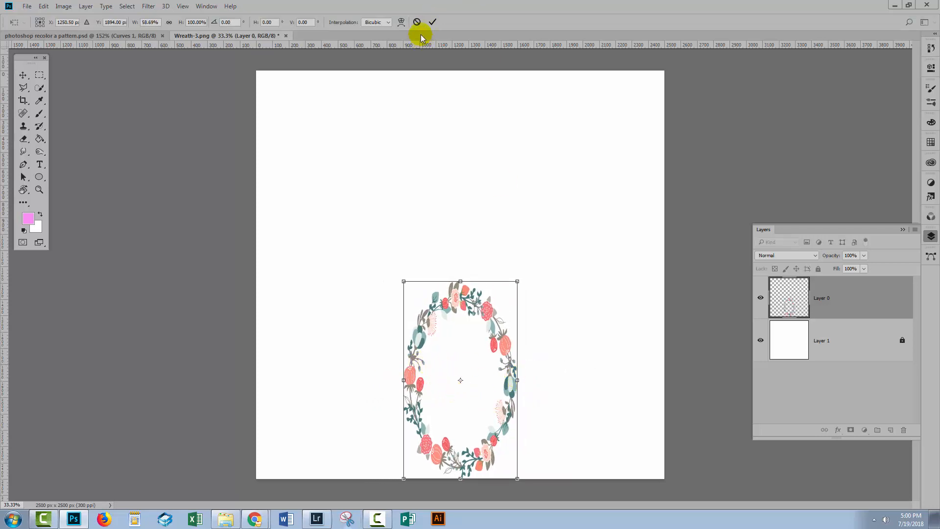
{"action": "left_click", "coordinate": [148, 6]}
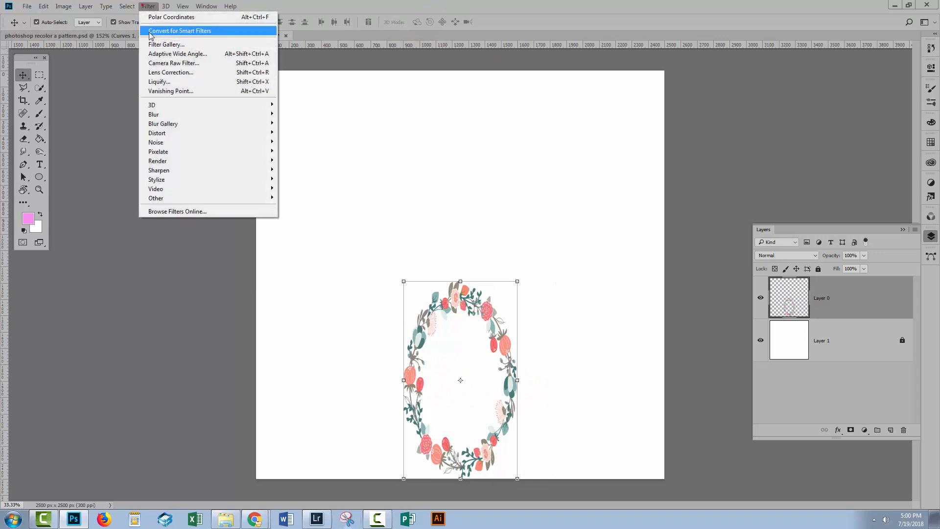
{"action": "left_click", "coordinate": [168, 17]}
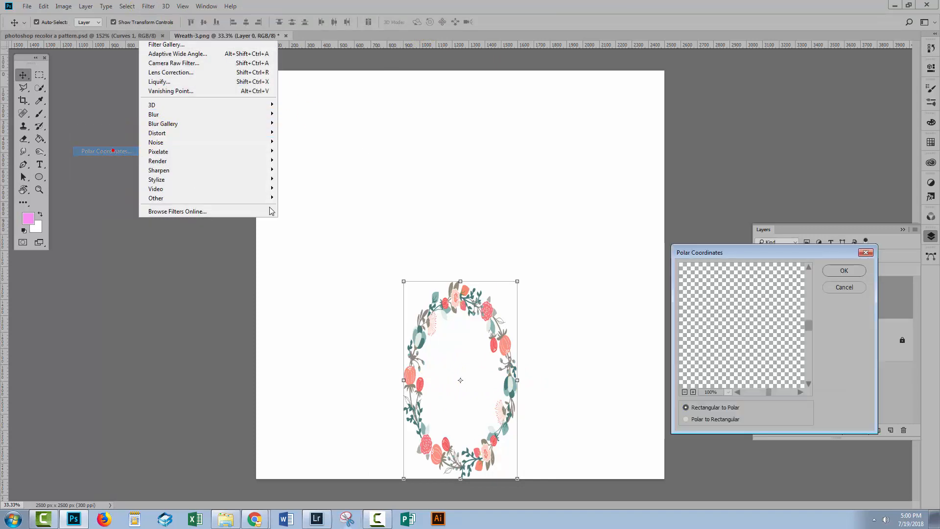
{"action": "left_click", "coordinate": [844, 270]}
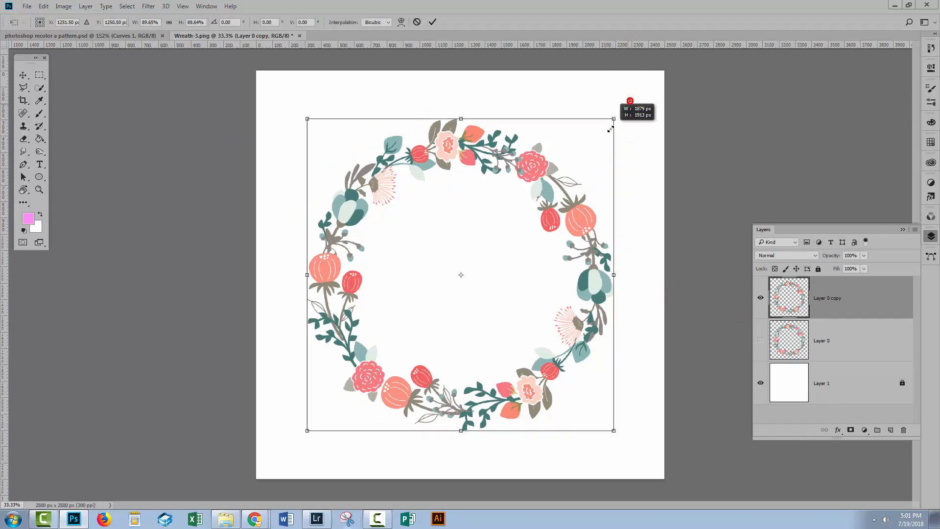
- Shrink the duplicated wreath, move it to the bottom edge and squeeze it into a tall oval
{"action": "left_click_drag", "start_coordinate": [610, 128], "coordinate": [568, 193]}
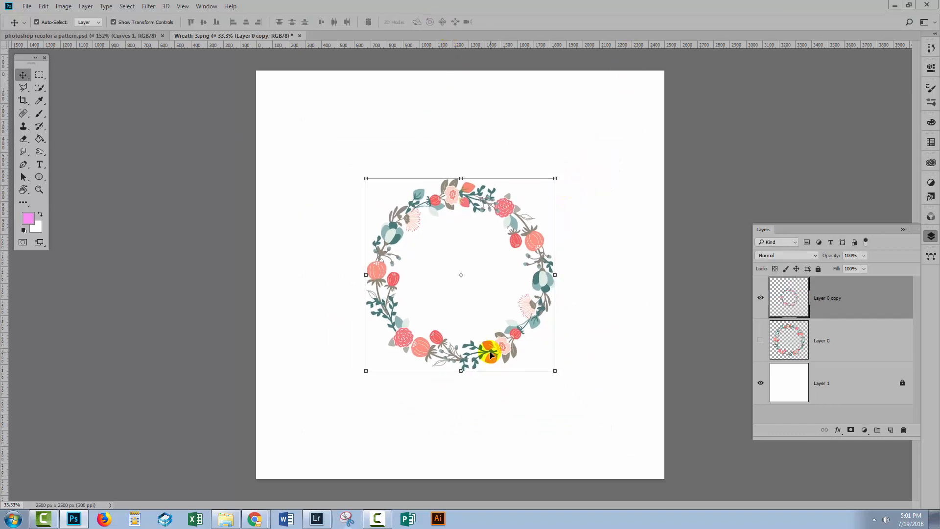
{"action": "left_click_drag", "start_coordinate": [488, 351], "coordinate": [516, 453]}
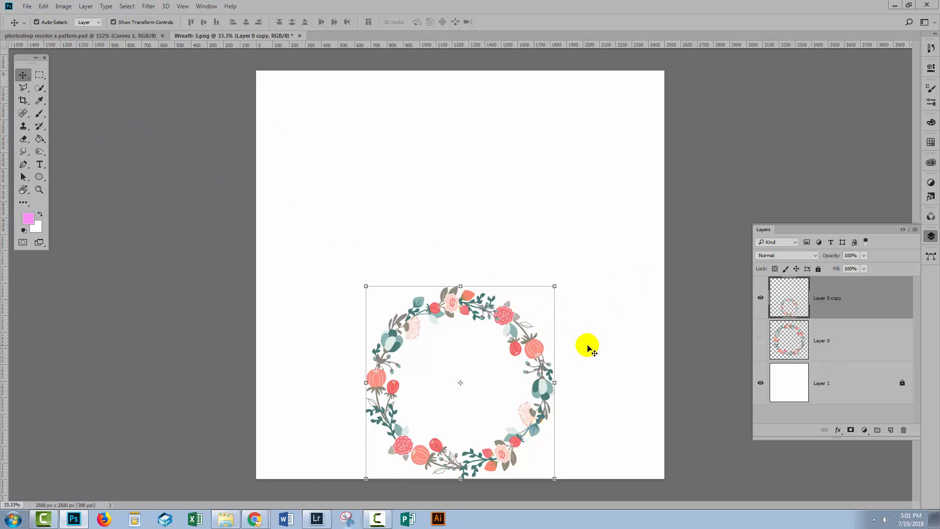
{"action": "key", "text": "Ctrl+t"}
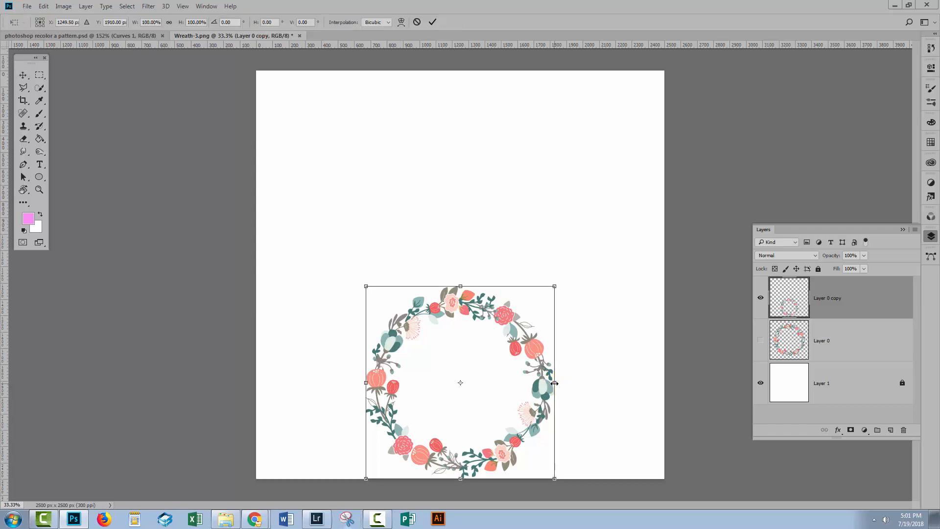
{"action": "left_click_drag", "start_coordinate": [553, 383], "coordinate": [523, 383]}
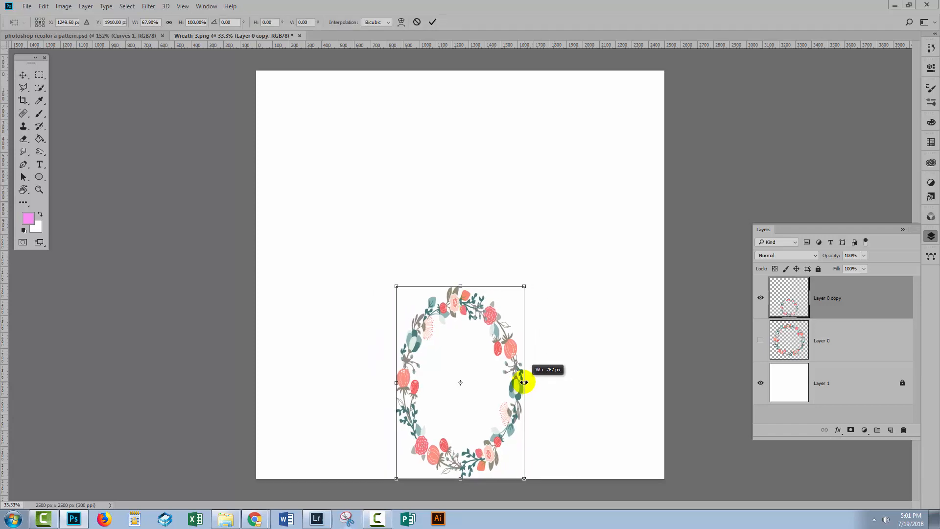
{"action": "left_click", "coordinate": [435, 22]}
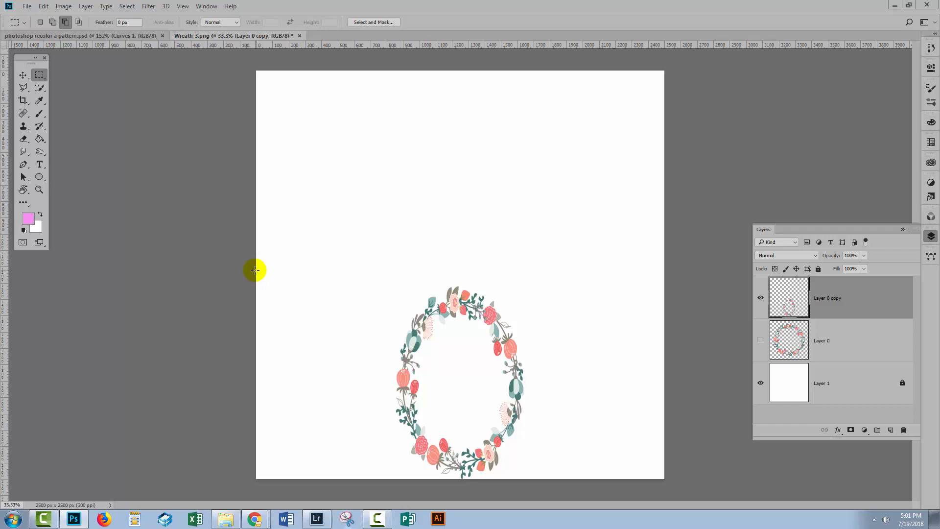
{"action": "mouse_move", "coordinate": [251, 478]}
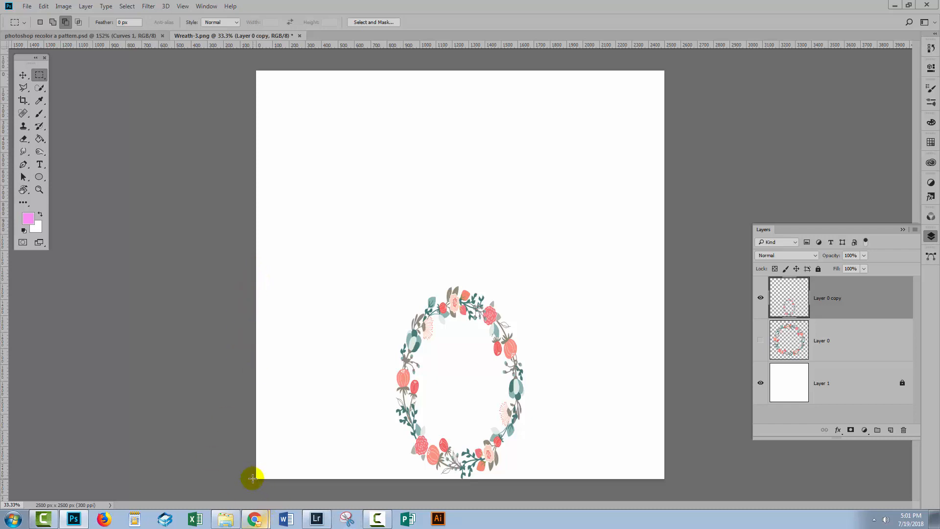
{"action": "mouse_move", "coordinate": [253, 478]}
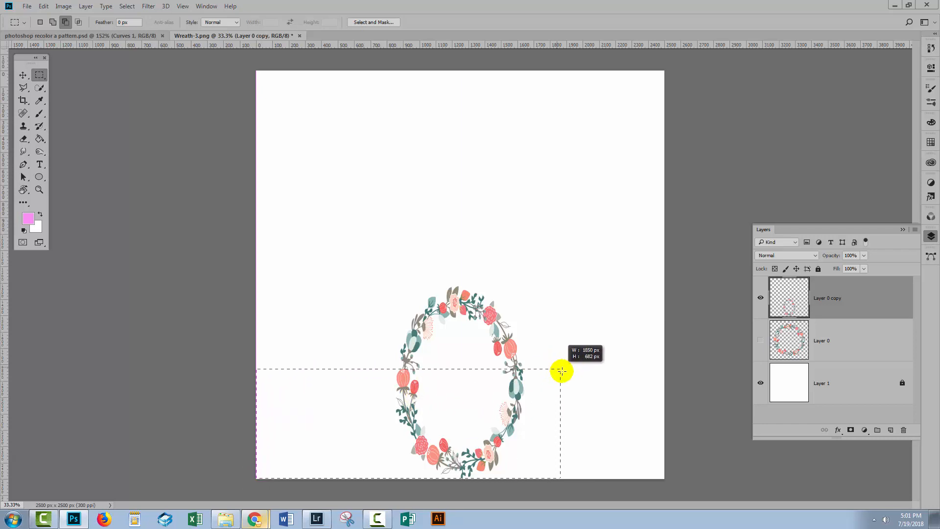
- Marquee-select a band over the lower half of the oval wreath
{"action": "left_click_drag", "start_coordinate": [560, 370], "coordinate": [661, 376]}
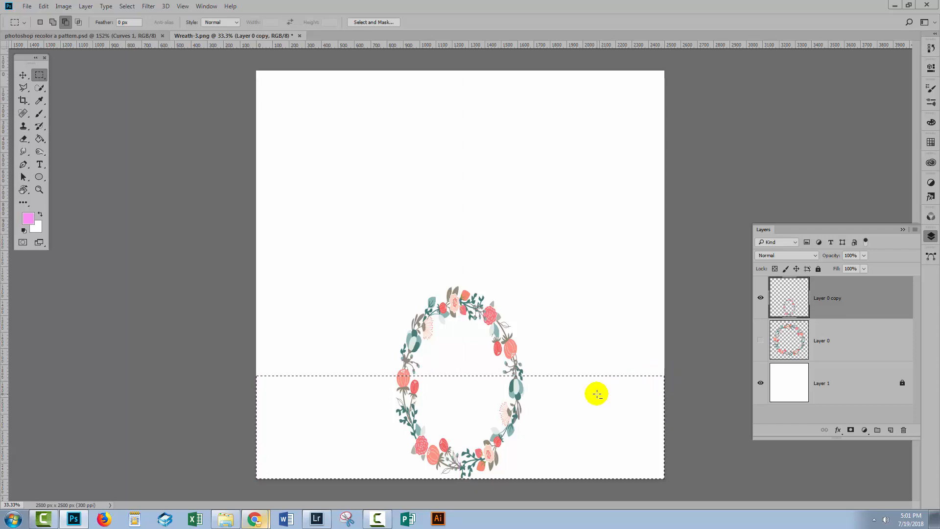
{"action": "mouse_move", "coordinate": [252, 362]}
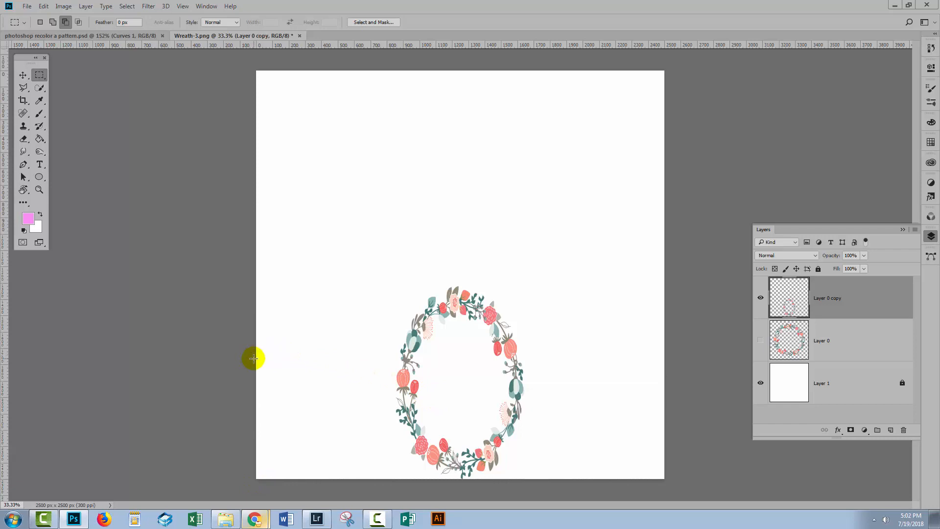
- Cut the wreath's lower half onto a new layer via Layer via Cut and hide that layer
{"action": "left_click_drag", "start_coordinate": [256, 358], "coordinate": [659, 474]}
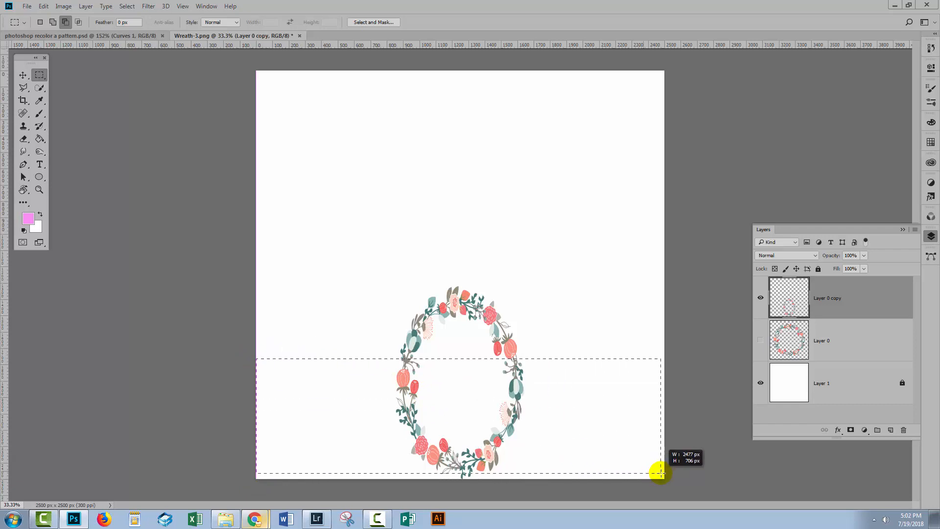
{"action": "left_click", "coordinate": [79, 6]}
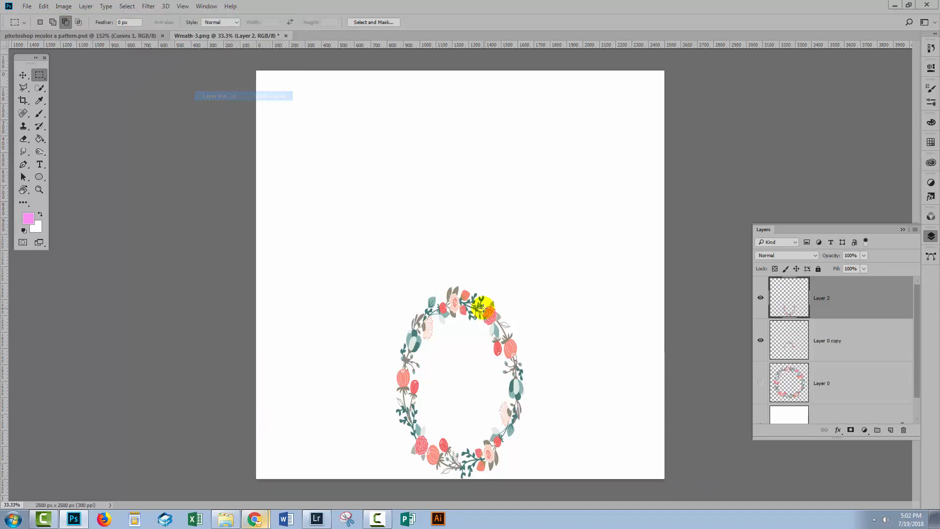
{"action": "left_click", "coordinate": [760, 298]}
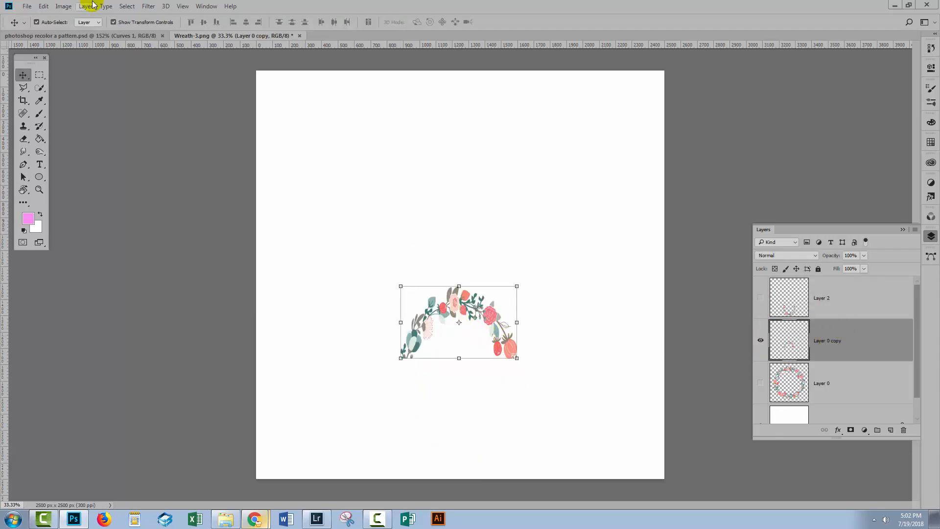
- Apply Polar Coordinates to the upper arch, then stretch the garland taller and move it upward
{"action": "left_click", "coordinate": [148, 6]}
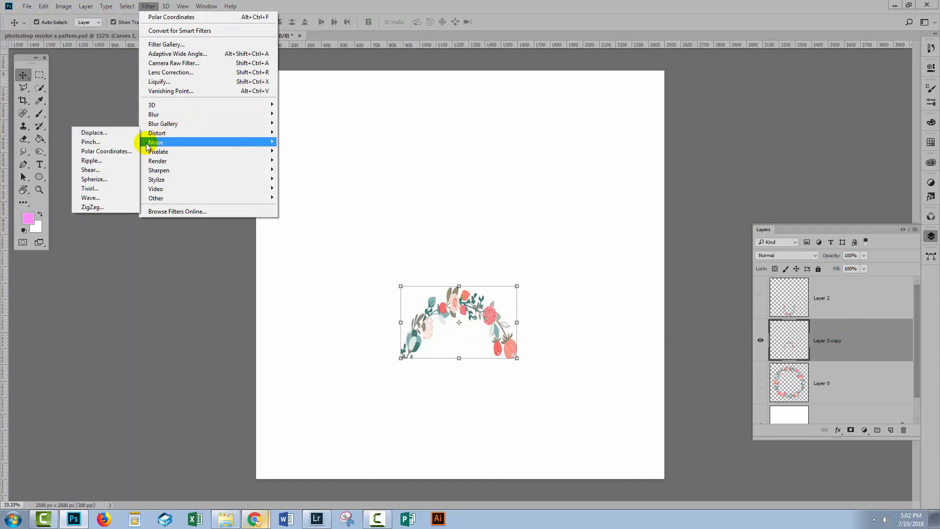
{"action": "left_click", "coordinate": [107, 151]}
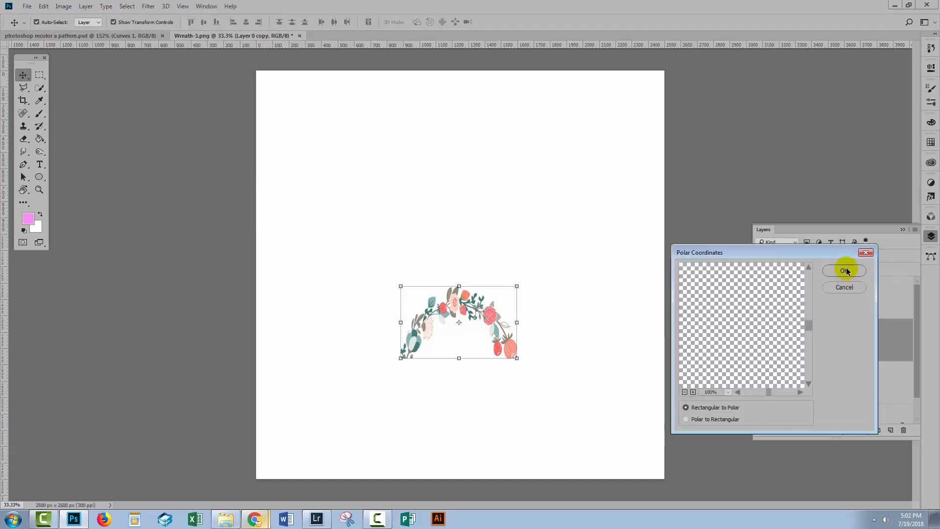
{"action": "left_click", "coordinate": [844, 271]}
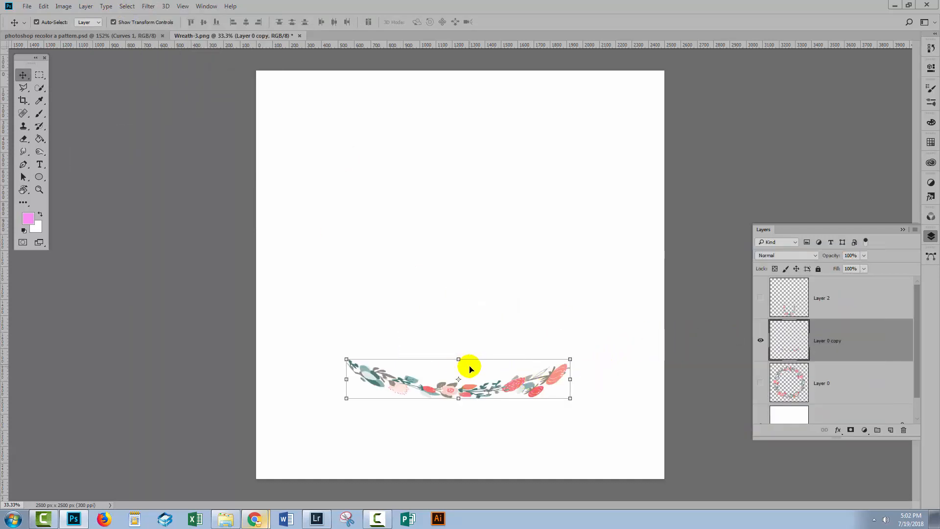
{"action": "left_click_drag", "start_coordinate": [458, 360], "coordinate": [458, 350]}
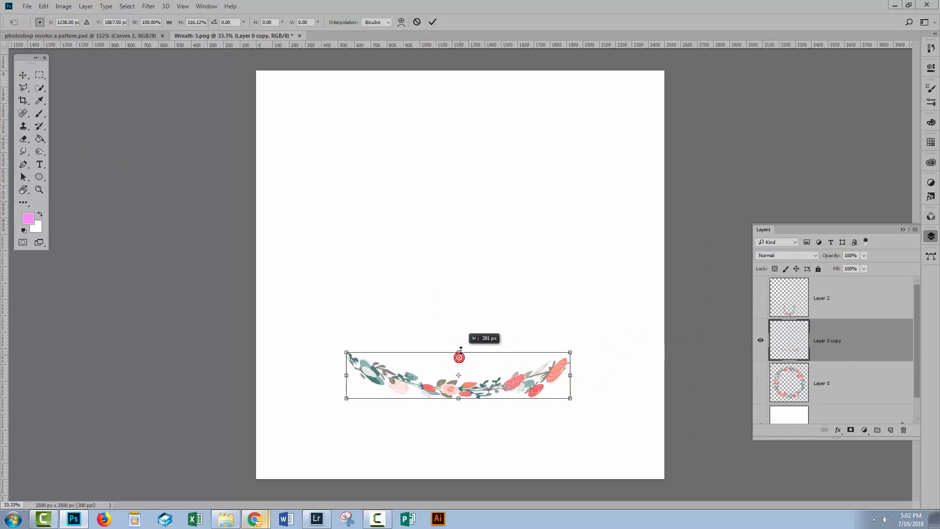
{"action": "left_click_drag", "start_coordinate": [458, 353], "coordinate": [463, 345]}
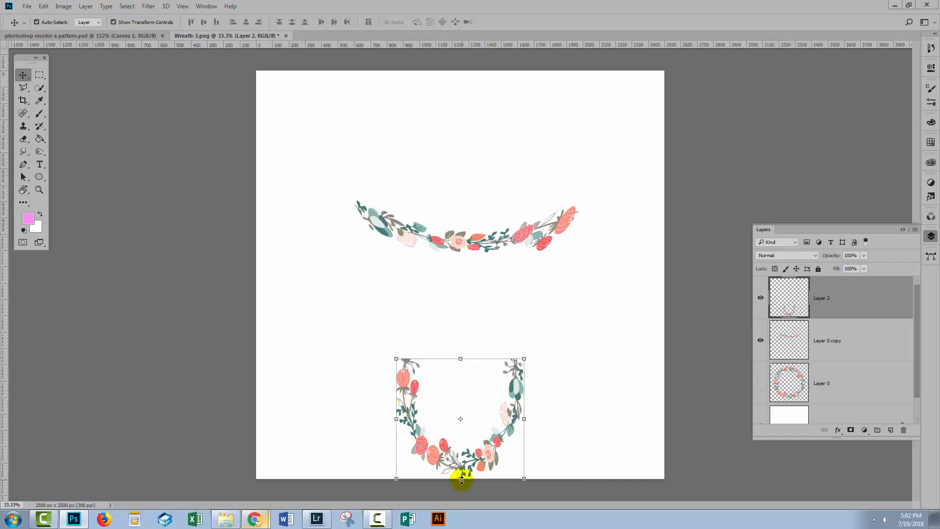
- Flip the lower wreath piece with -100% height and move it back to the bottom edge
{"action": "left_click_drag", "start_coordinate": [460, 479], "coordinate": [460, 243]}
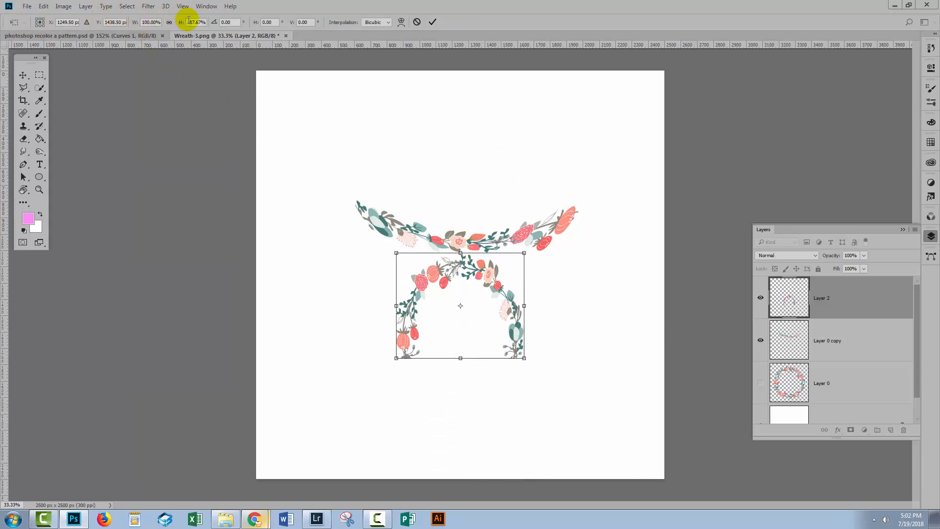
{"action": "type", "text": "-100%"}
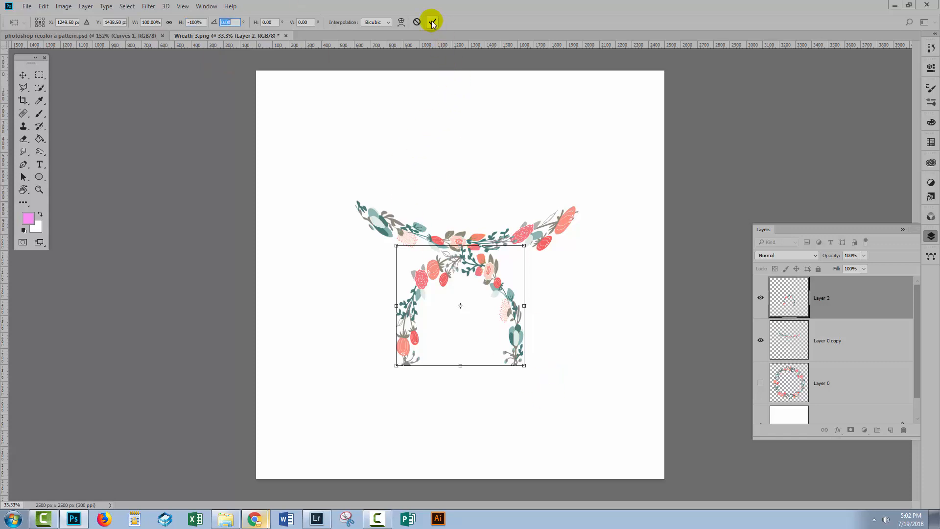
{"action": "left_click_drag", "start_coordinate": [460, 305], "coordinate": [520, 421]}
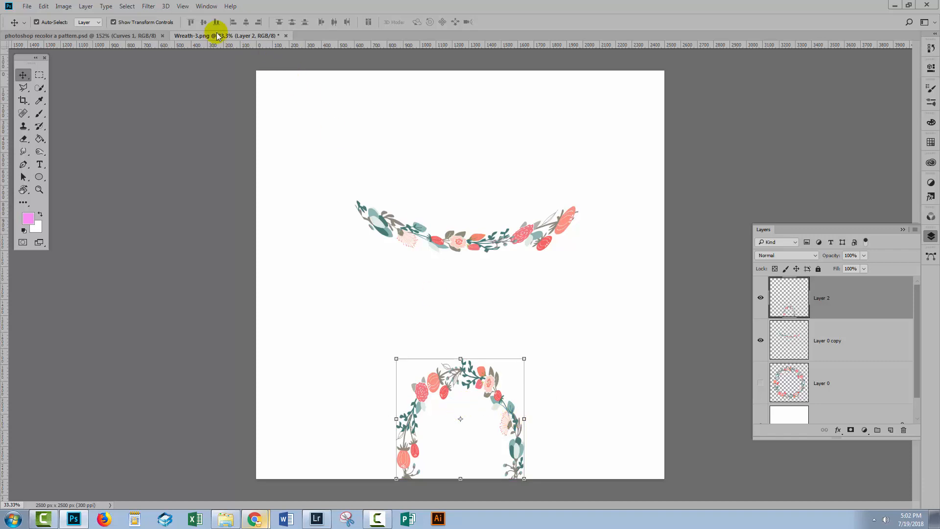
- Try the Polar Coordinates filter on the lower arch and discard it, leaving the upright arch
{"action": "left_click", "coordinate": [148, 6]}
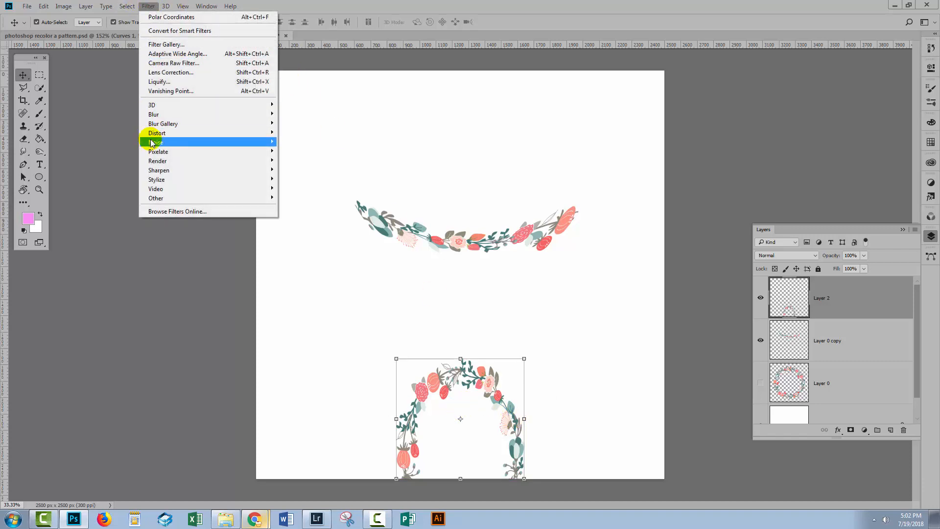
{"action": "left_click", "coordinate": [171, 16]}
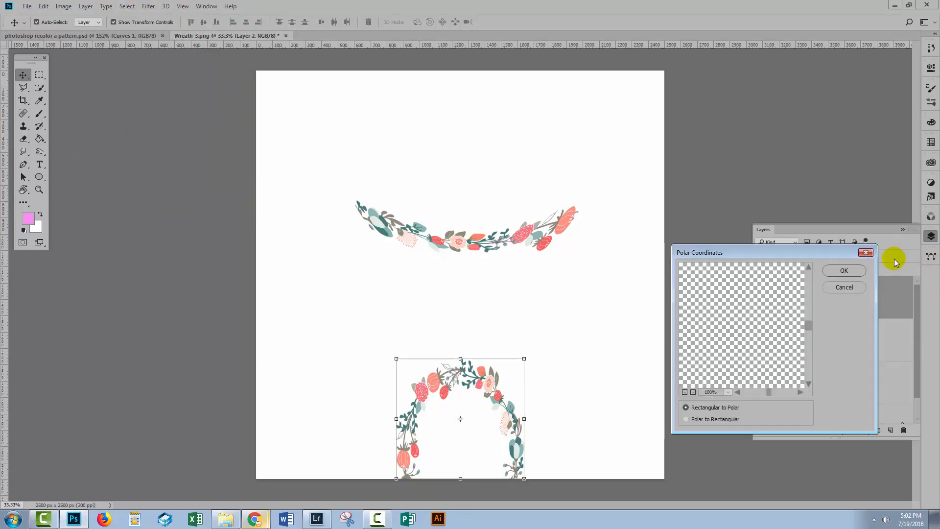
{"action": "left_click", "coordinate": [844, 270]}
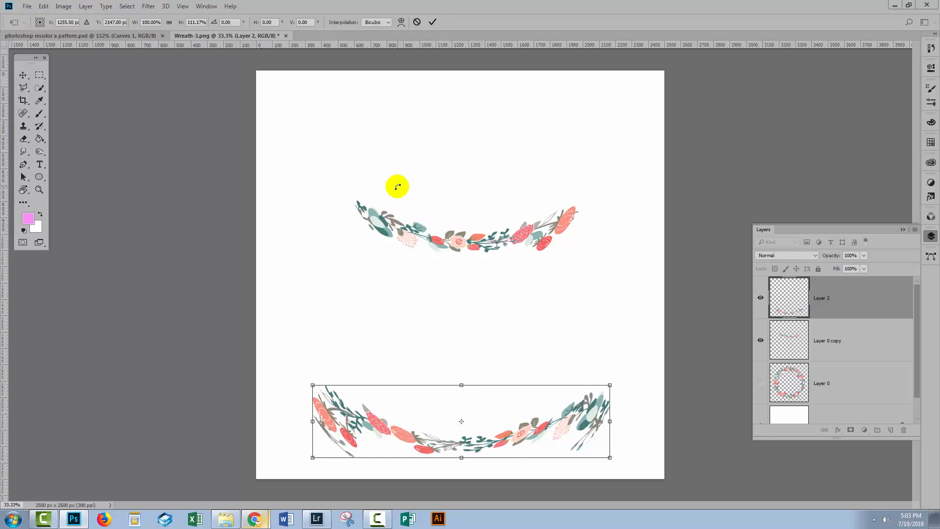
{"action": "mouse_move", "coordinate": [528, 184]}
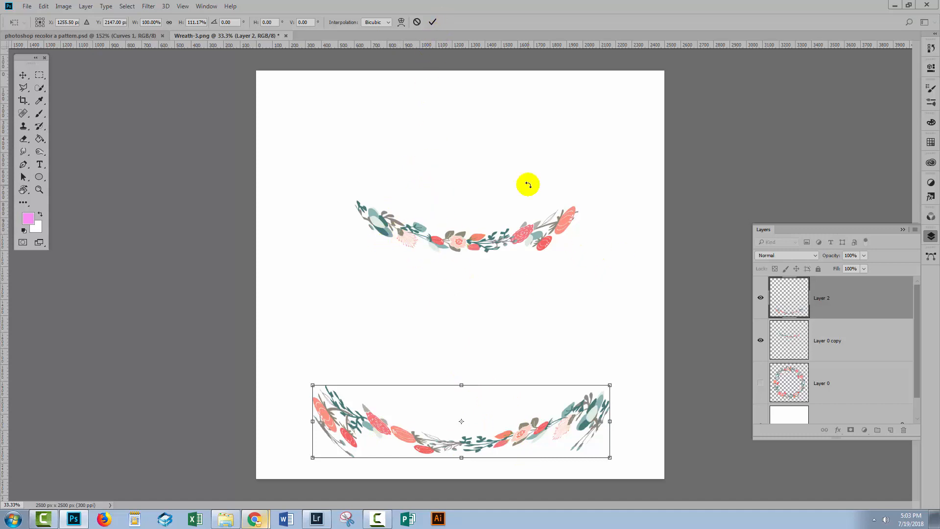
{"action": "mouse_move", "coordinate": [536, 293]}
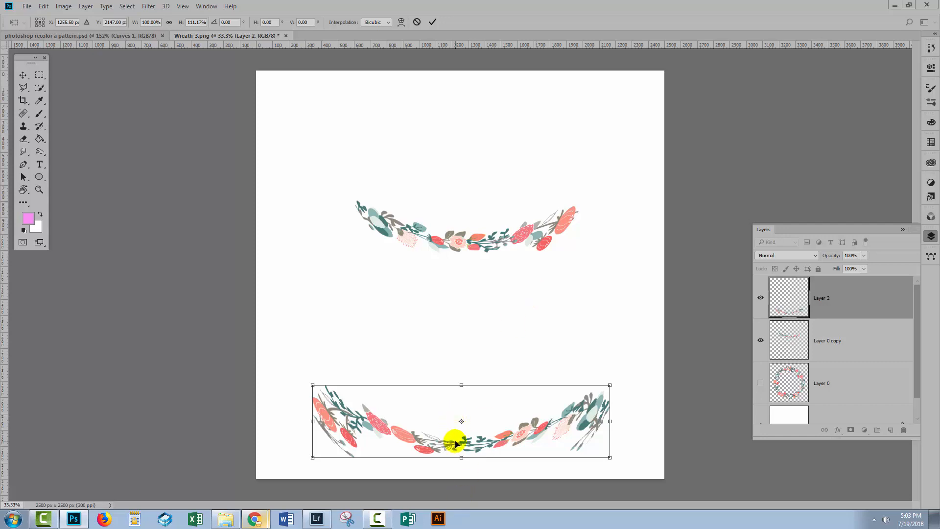
{"action": "left_click_drag", "start_coordinate": [460, 385], "coordinate": [460, 390]}
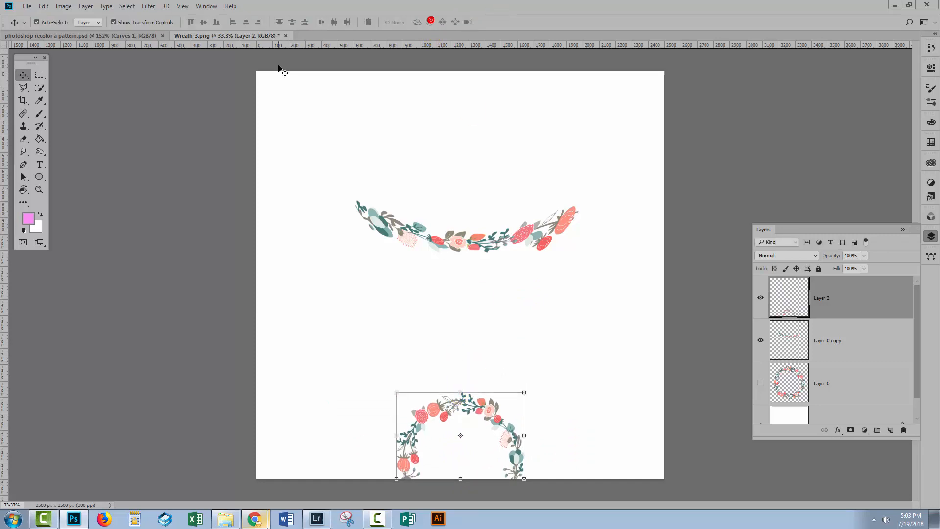
- Check the Polar Coordinates filter on the arch and back out without applying it
{"action": "left_click", "coordinate": [147, 7]}
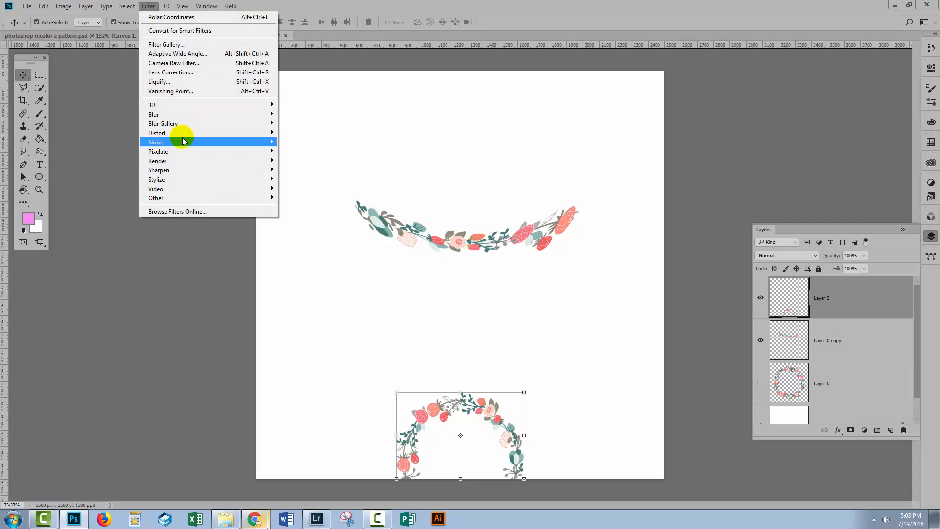
{"action": "left_click", "coordinate": [168, 16]}
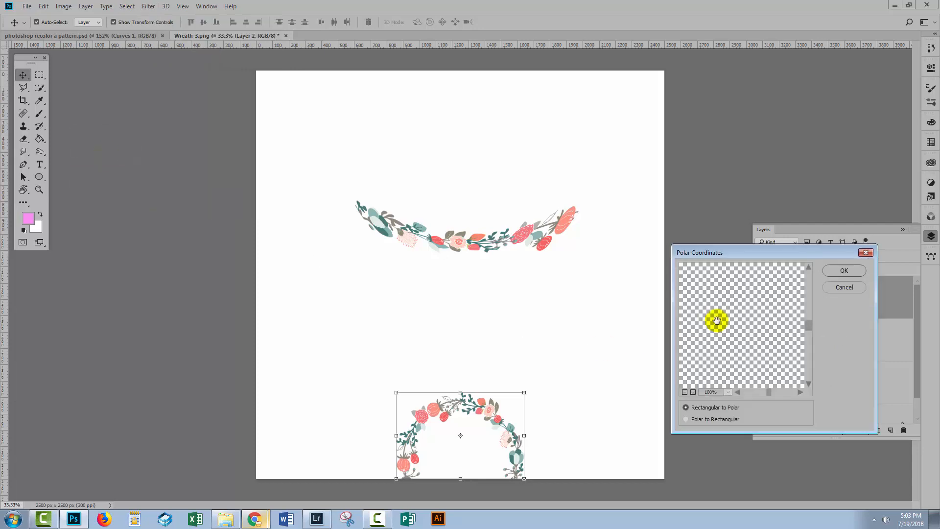
{"action": "left_click", "coordinate": [844, 270]}
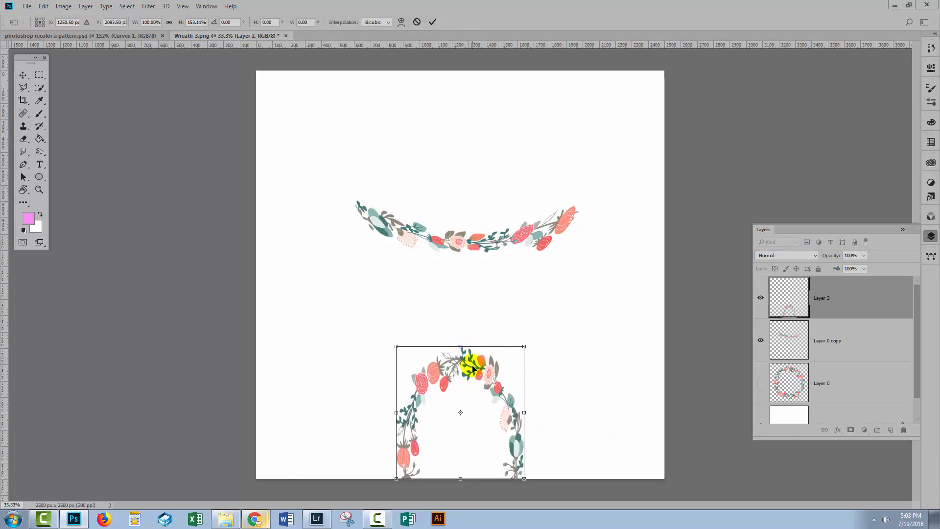
- Commit the taller stretch on the arch and reapply the polar conversion into a wide curved garland
{"action": "left_click", "coordinate": [433, 22]}
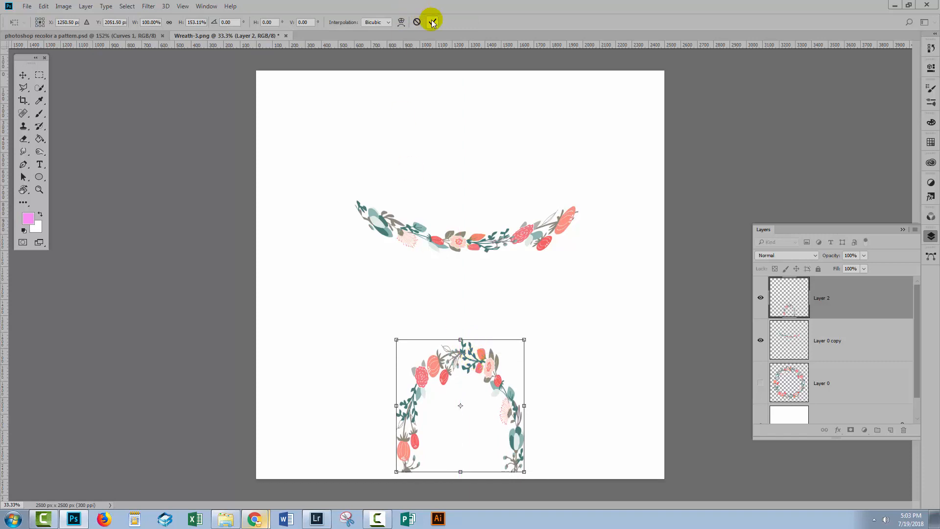
{"action": "left_click", "coordinate": [431, 22]}
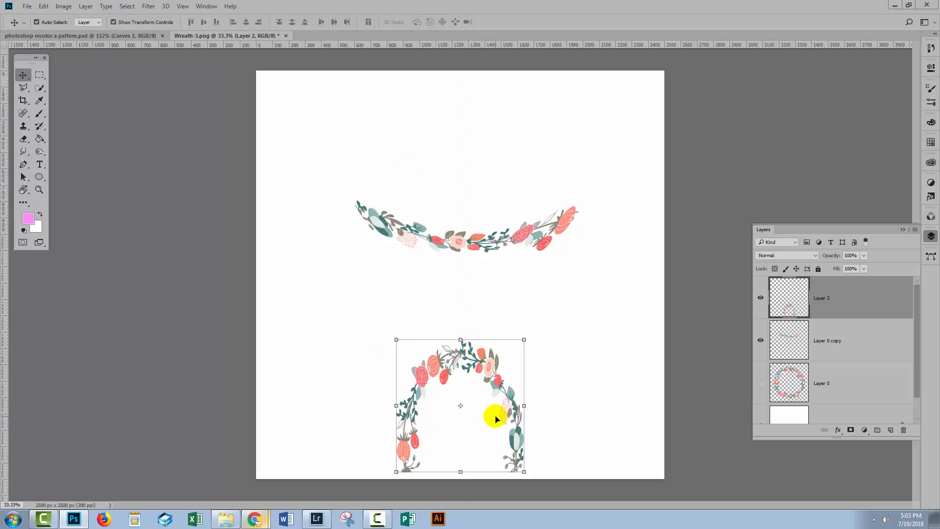
{"action": "left_click", "coordinate": [147, 7]}
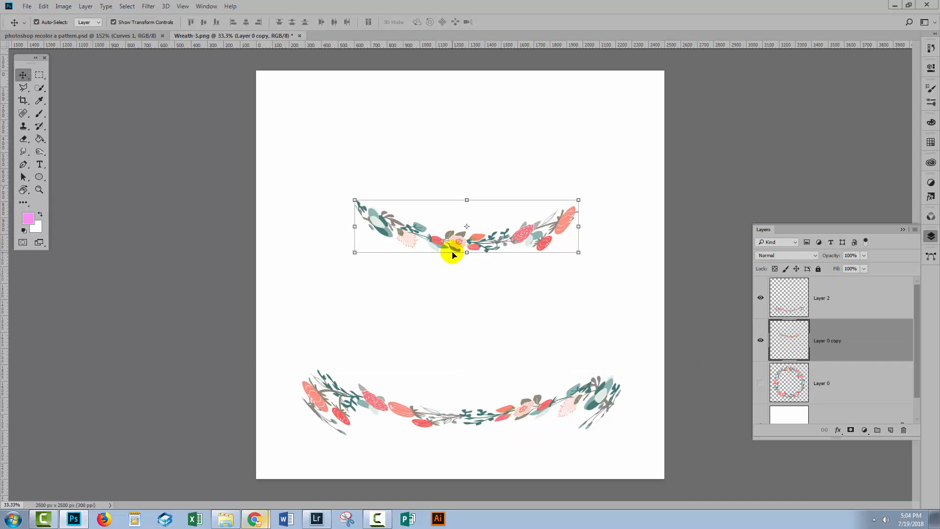
- Start a Puppet Warp on the upper garland, pinning its middle and right end and pulling the right end level
{"action": "left_click", "coordinate": [37, 7]}
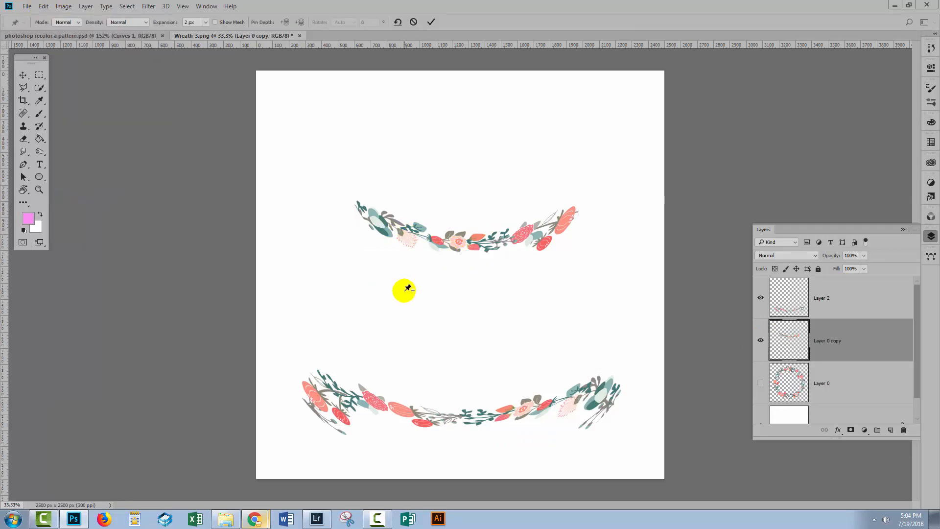
{"action": "left_click_drag", "start_coordinate": [404, 290], "coordinate": [380, 217]}
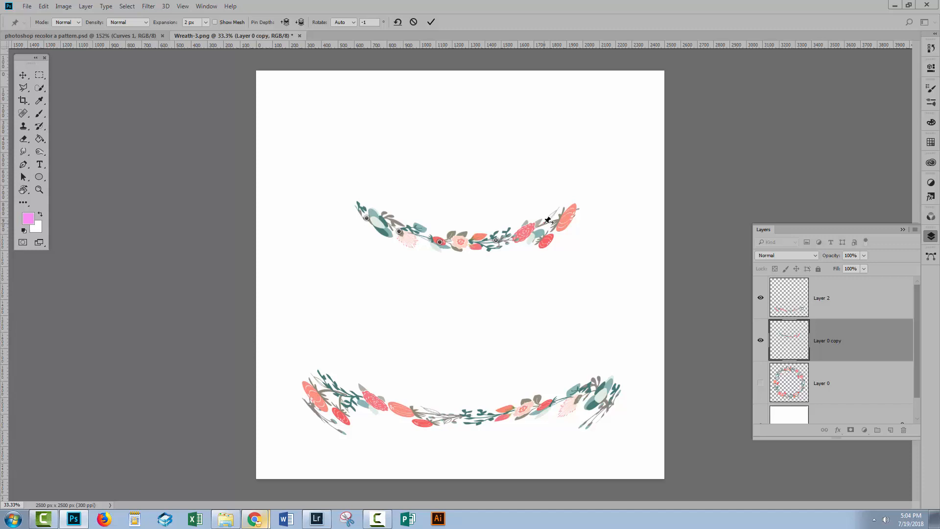
{"action": "left_click", "coordinate": [570, 215]}
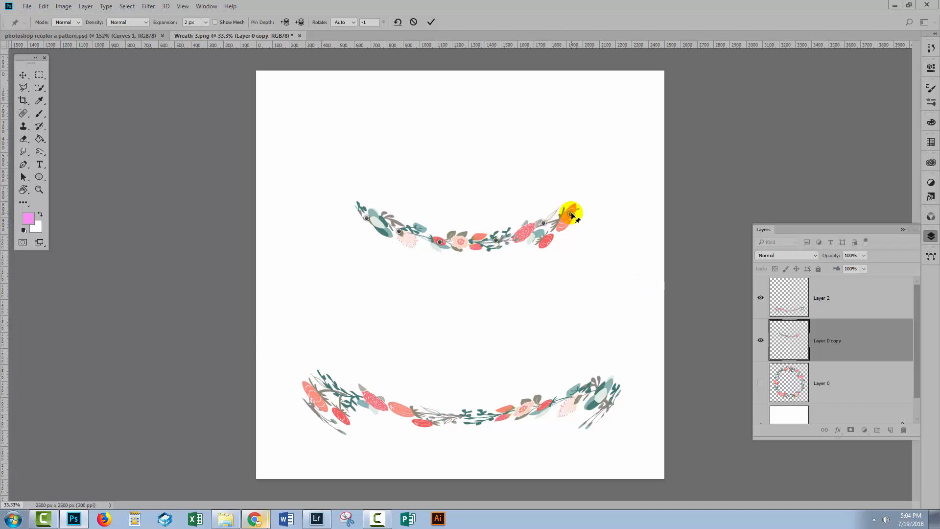
{"action": "left_click_drag", "start_coordinate": [570, 217], "coordinate": [575, 221]}
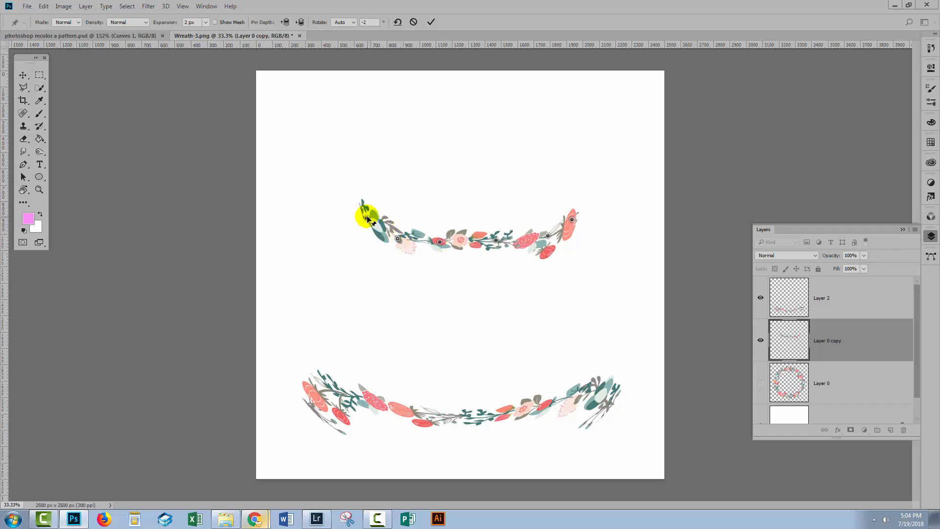
- Pull the left end into line, anchor its tip, and straighten and level the right-end flower
{"action": "left_click_drag", "start_coordinate": [369, 216], "coordinate": [359, 237]}
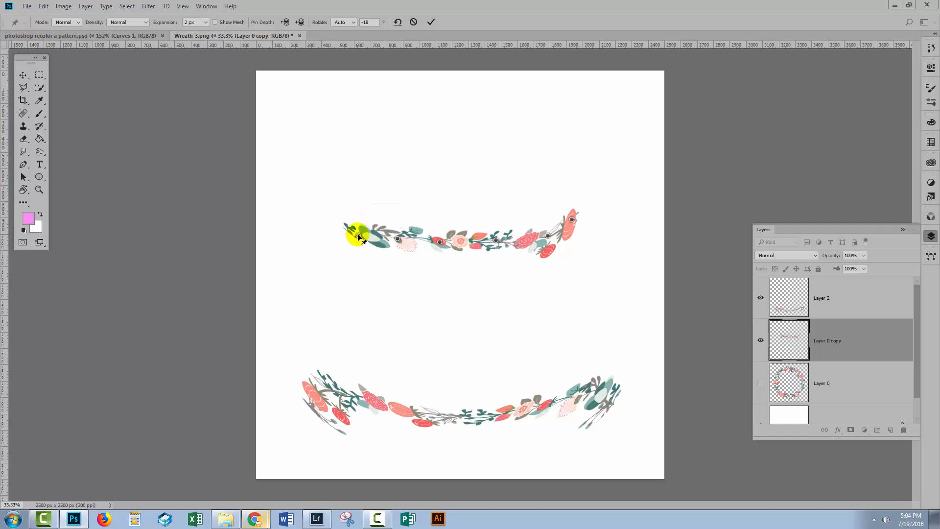
{"action": "left_click", "coordinate": [343, 21]}
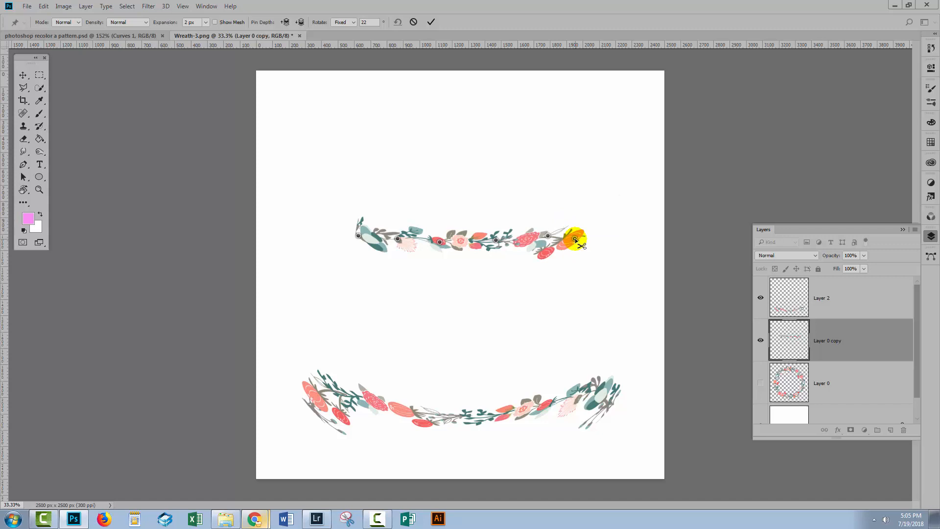
{"action": "left_click_drag", "start_coordinate": [576, 243], "coordinate": [582, 231]}
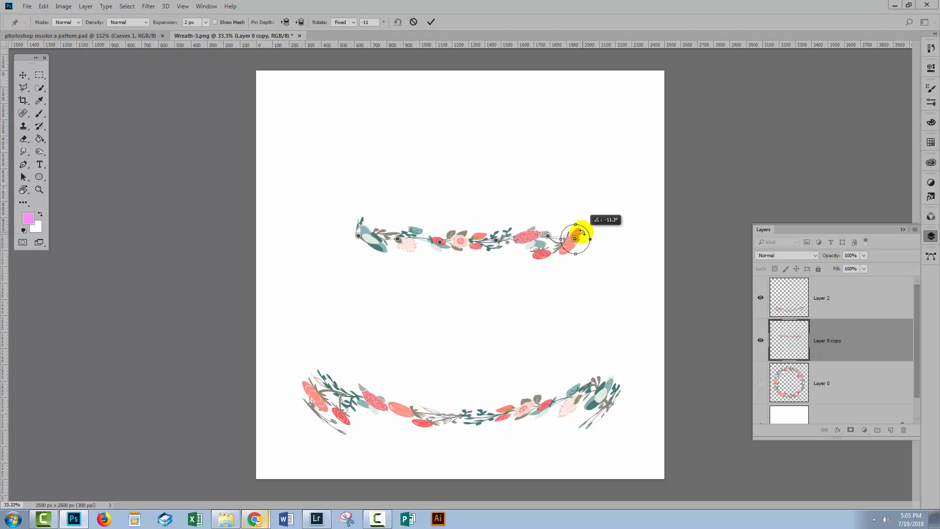
{"action": "left_click_drag", "start_coordinate": [578, 229], "coordinate": [576, 240]}
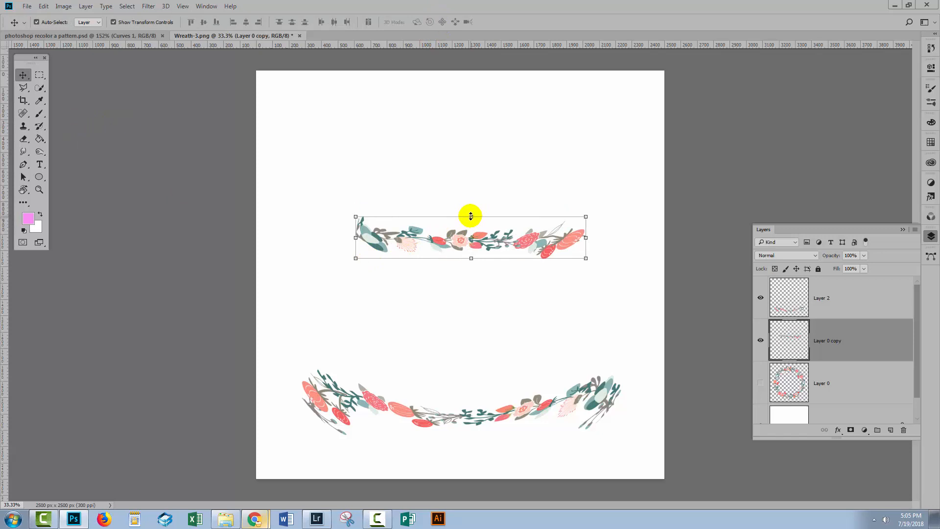
- Zoom in on the straightened upper garland to inspect its flowers
{"action": "left_click_drag", "start_coordinate": [471, 216], "coordinate": [474, 202]}
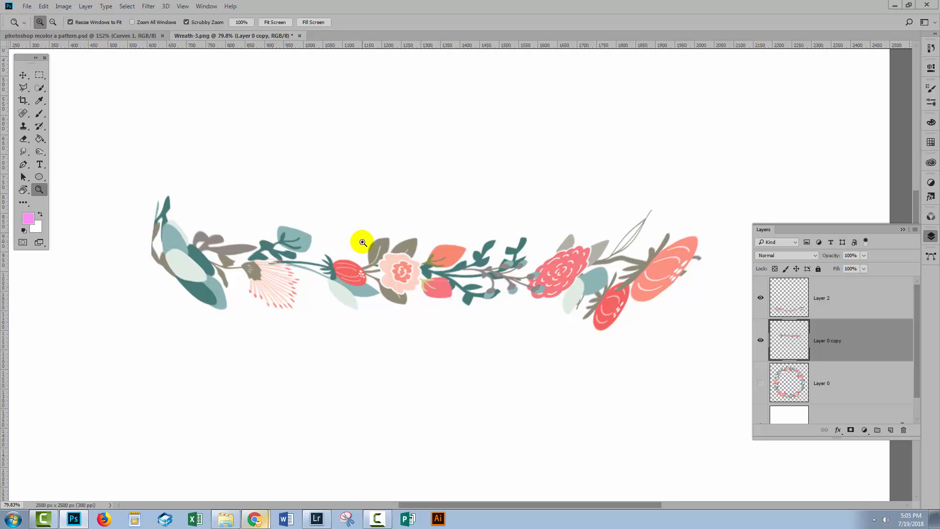
- Run a second Puppet Warp on Layer 0 copy, pinning the left tip and red bud, rotating near the starburst flower, and commit
{"action": "left_click", "coordinate": [360, 243]}
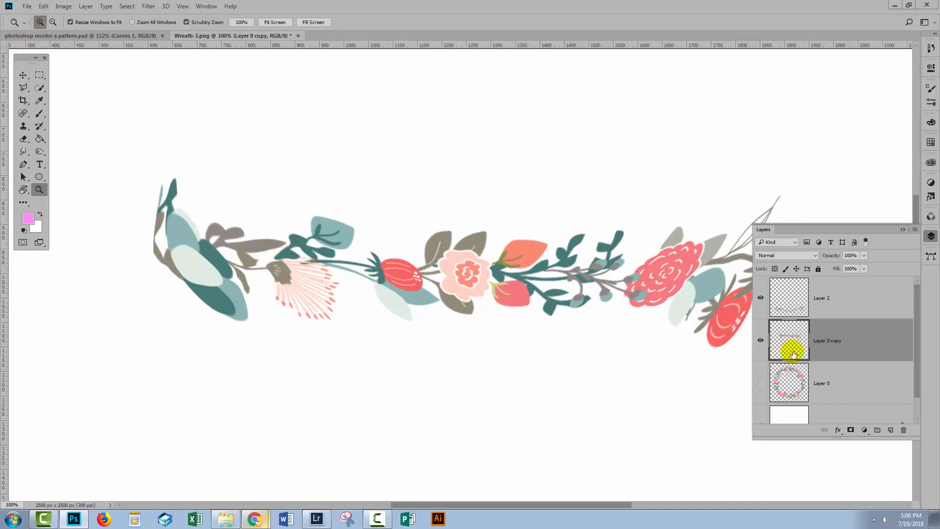
{"action": "left_click", "coordinate": [41, 6]}
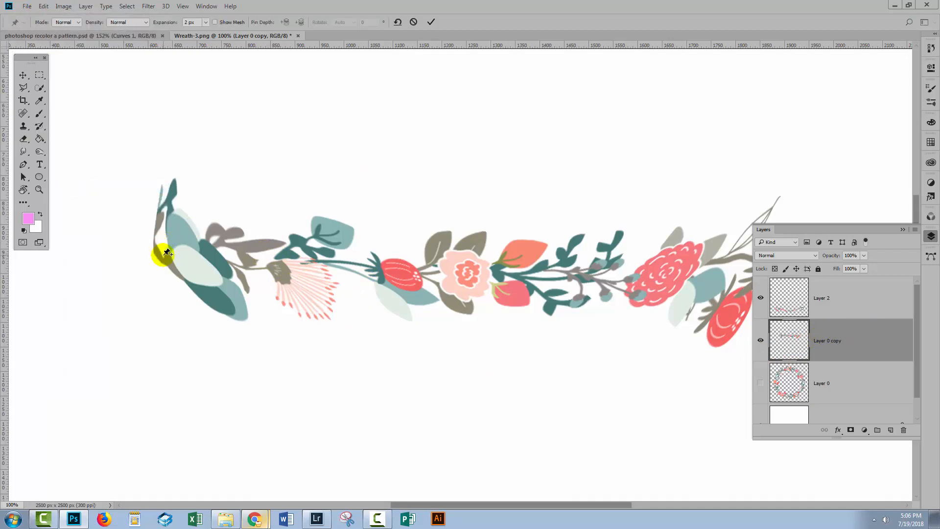
{"action": "left_click_drag", "start_coordinate": [166, 252], "coordinate": [263, 268]}
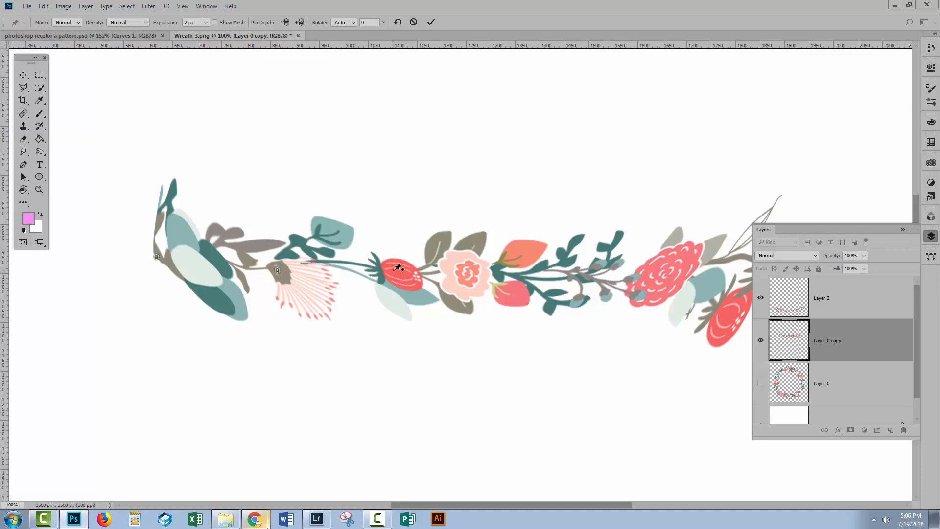
{"action": "left_click", "coordinate": [579, 285]}
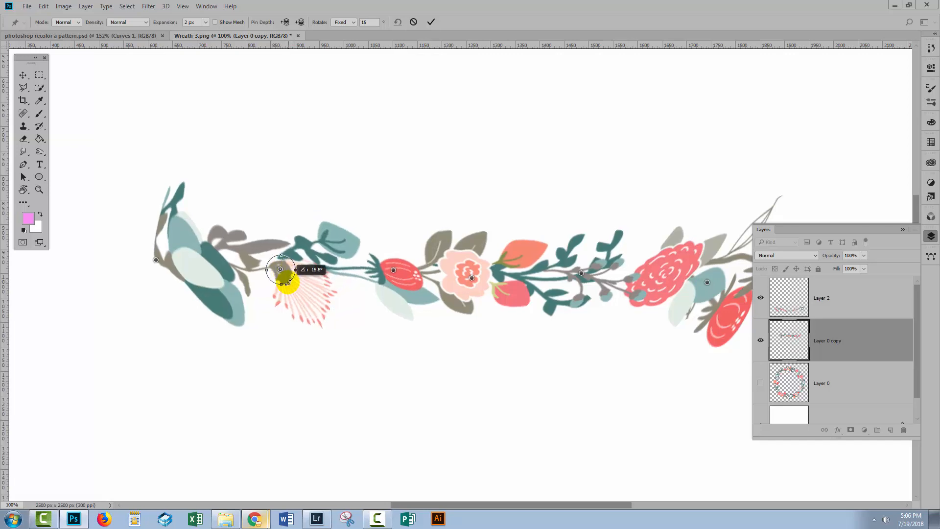
{"action": "left_click", "coordinate": [431, 21]}
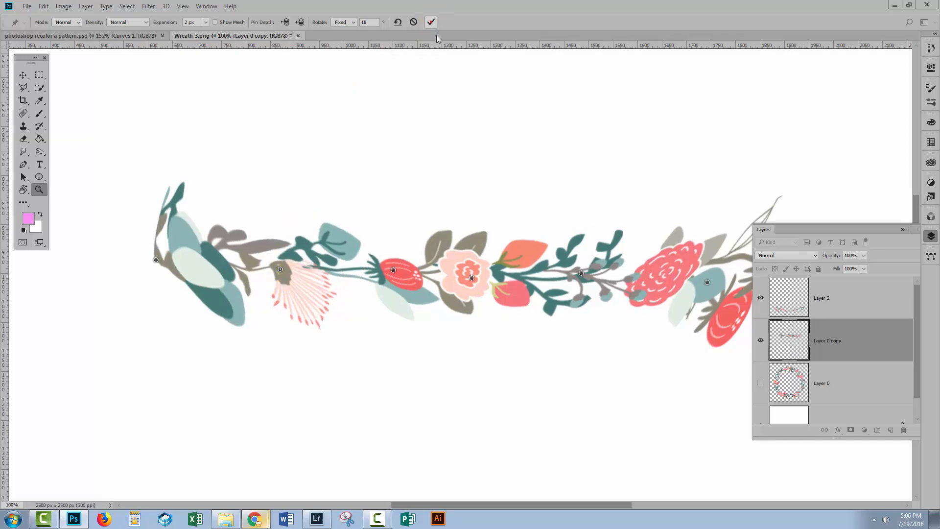